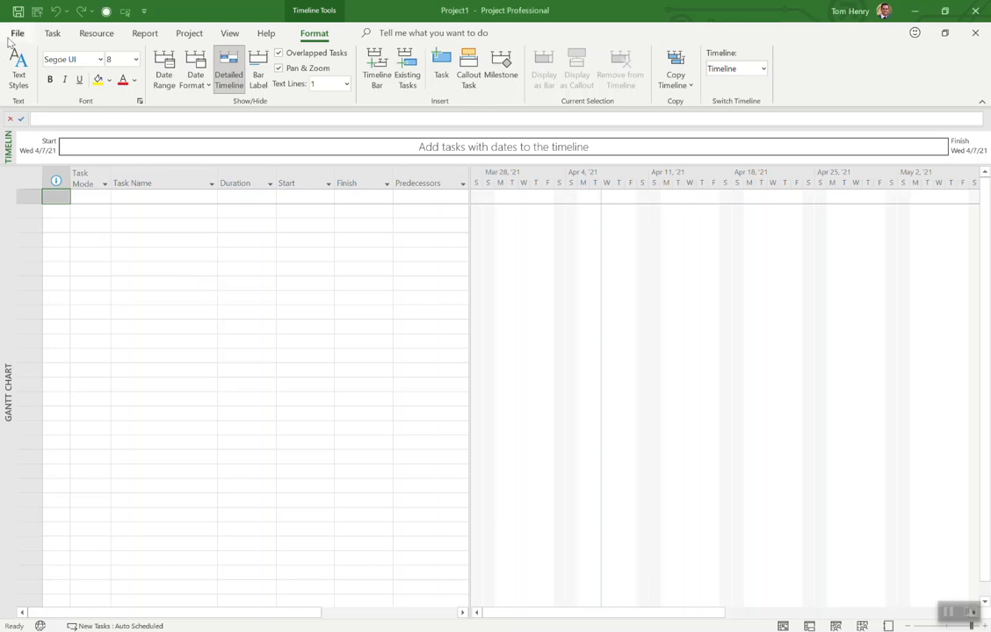
# - Open the 2020(2021) Tokyo Olympics project file in place of the blank project
pyautogui.click(16, 33)
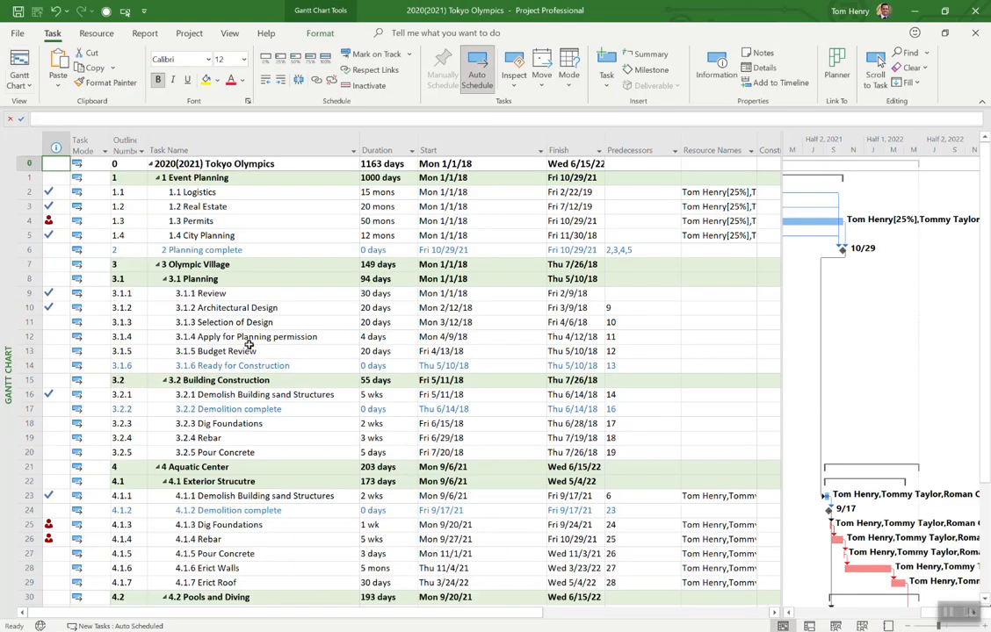
pyautogui.scroll(-3)
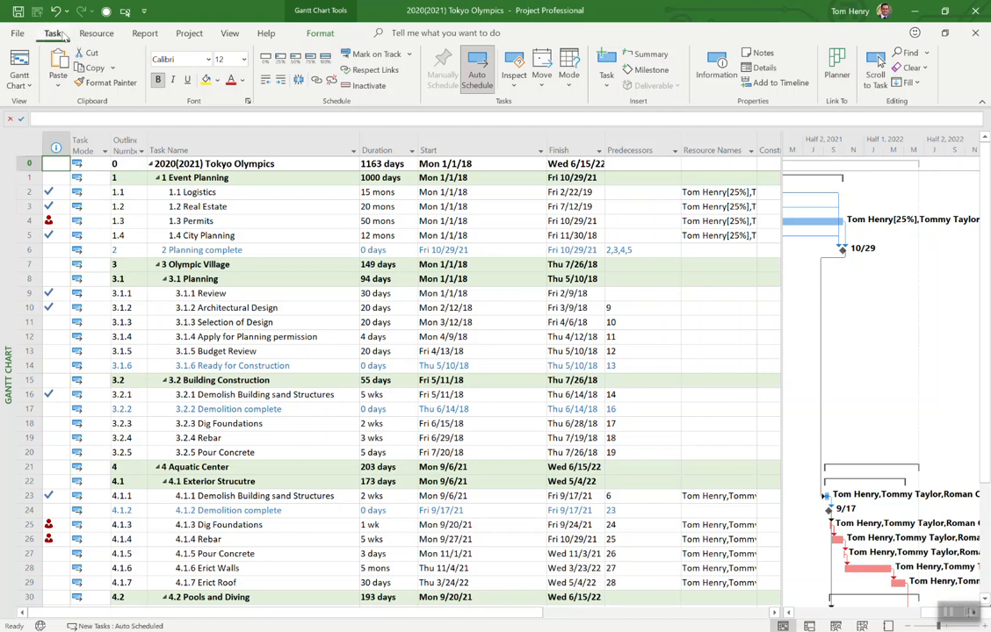
# - Turn off outline-number prefixes on task names and hide the Outline Number column
pyautogui.click(319, 33)
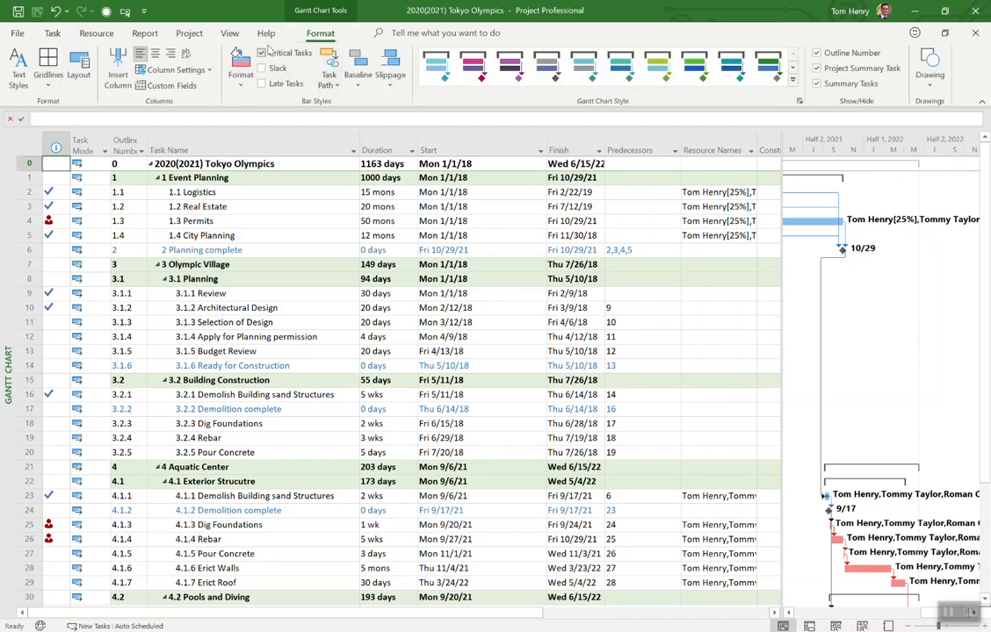
pyautogui.moveTo(145, 32)
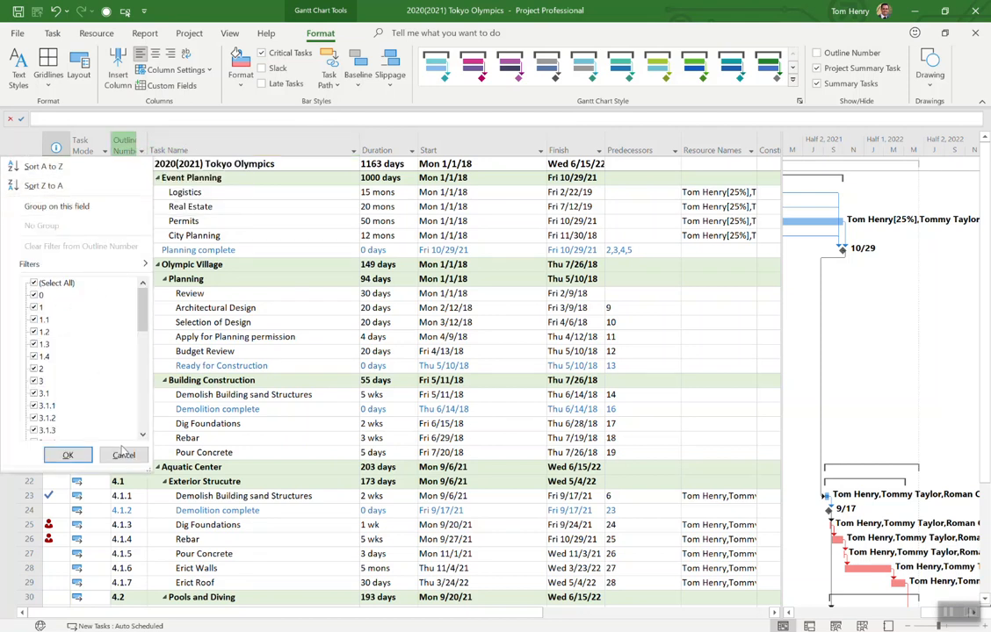
pyautogui.click(67, 455)
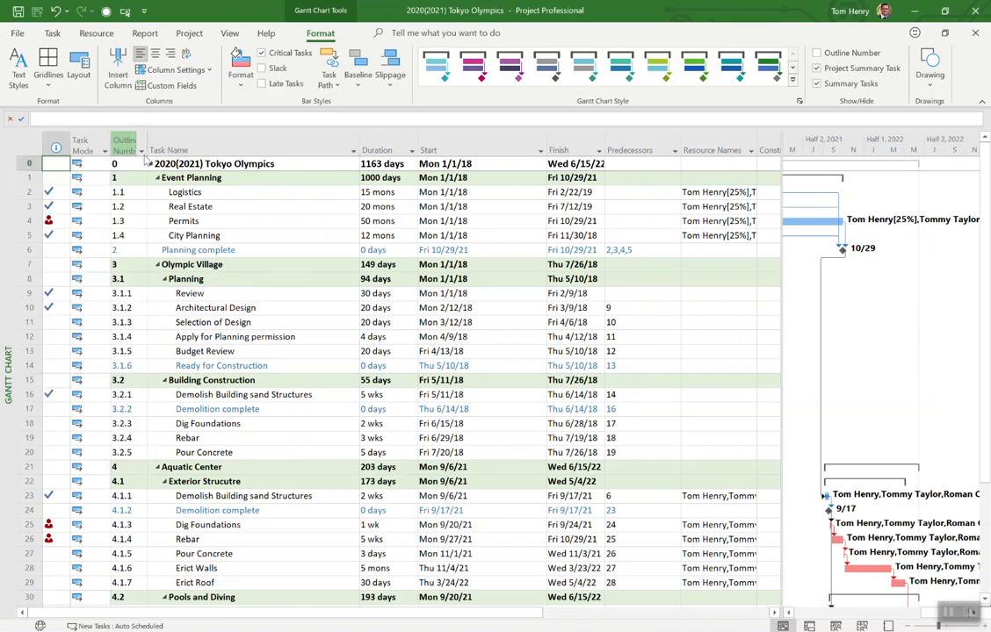
pyautogui.rightClick(125, 150)
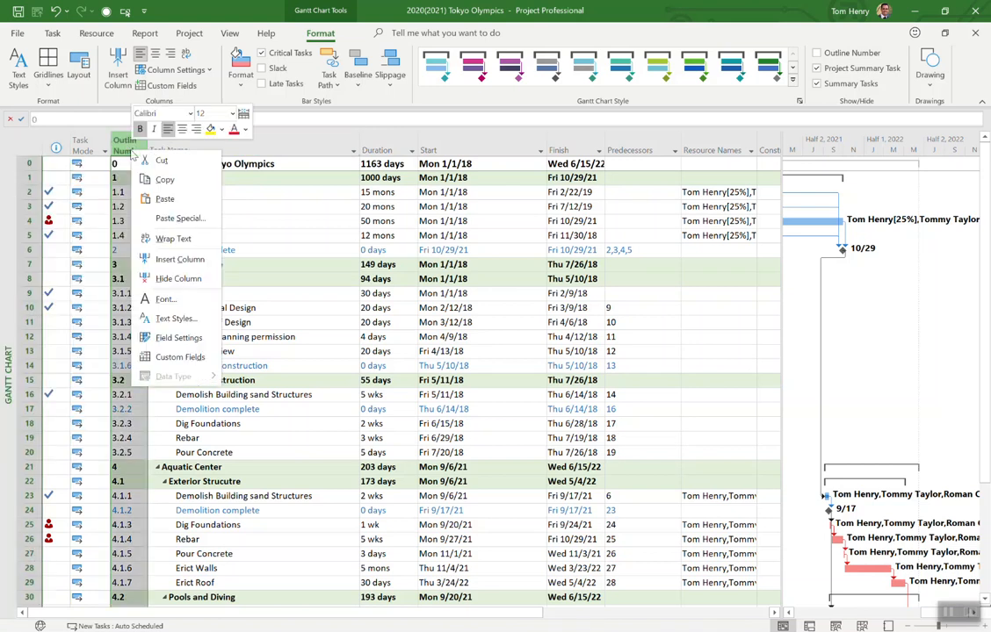
pyautogui.moveTo(179, 279)
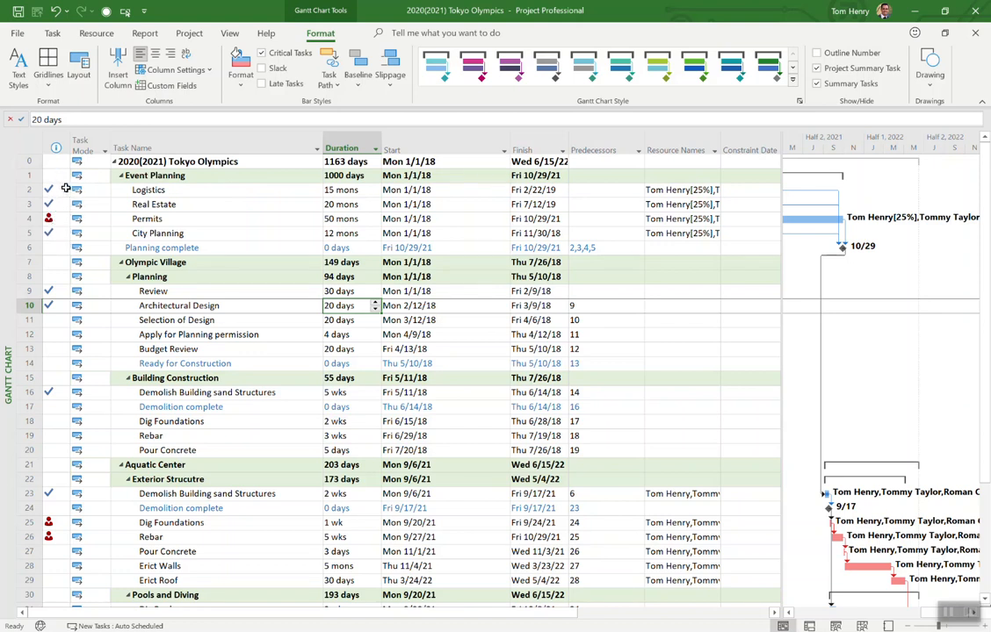
pyautogui.moveTo(69, 190)
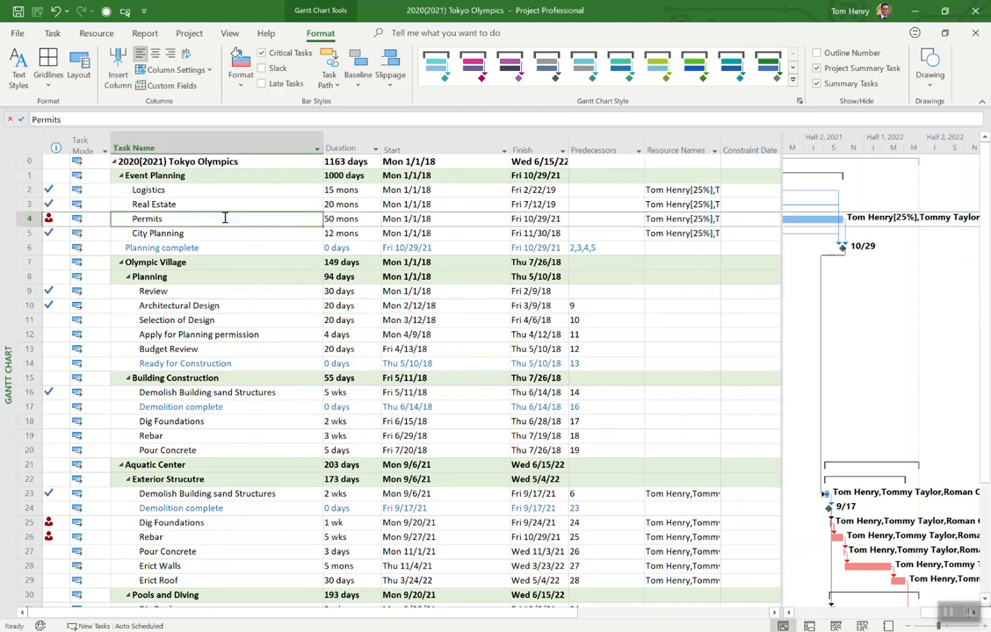
# - Set every task to 0% complete, continuing despite the scheduling conflict, then select a single task
pyautogui.click(153, 204)
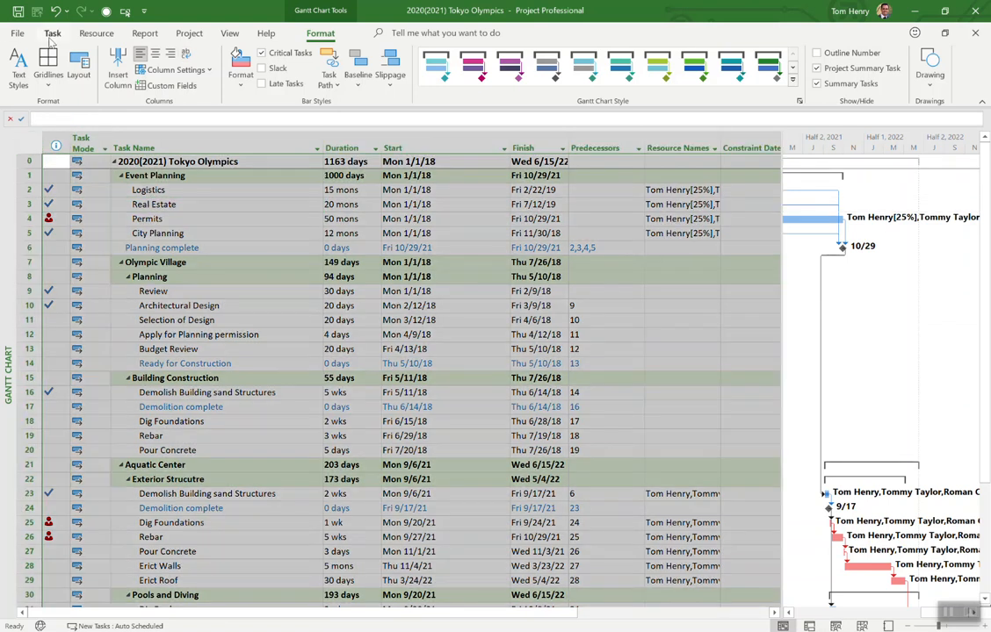
pyautogui.click(52, 33)
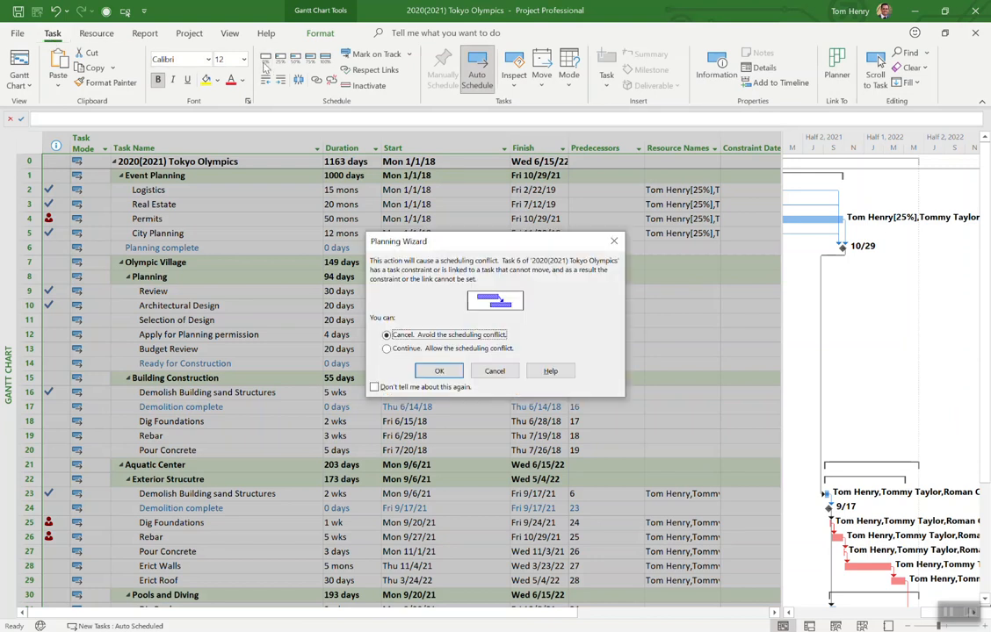
pyautogui.click(385, 348)
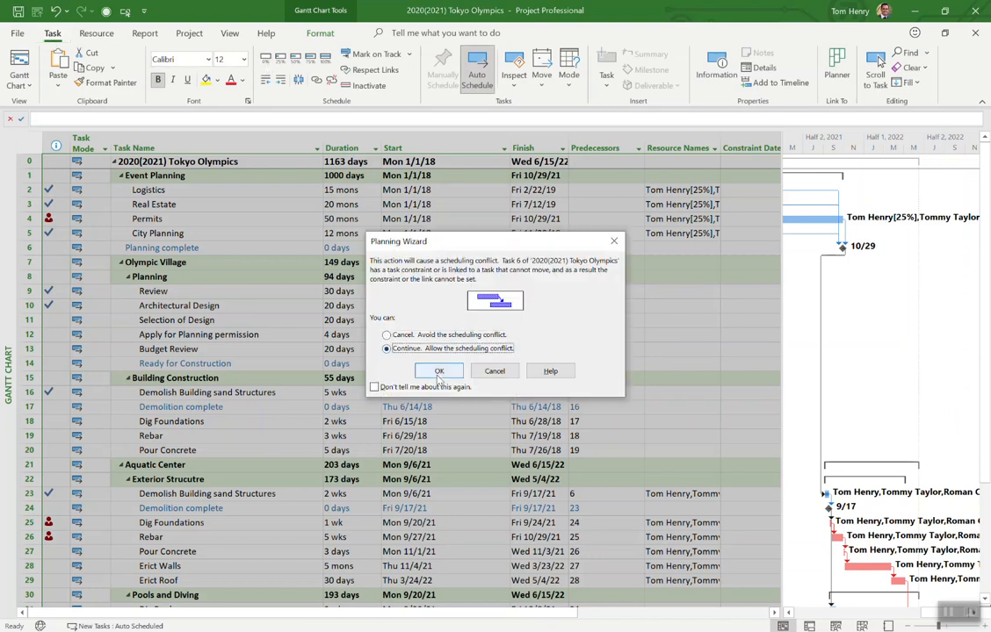
pyautogui.click(438, 370)
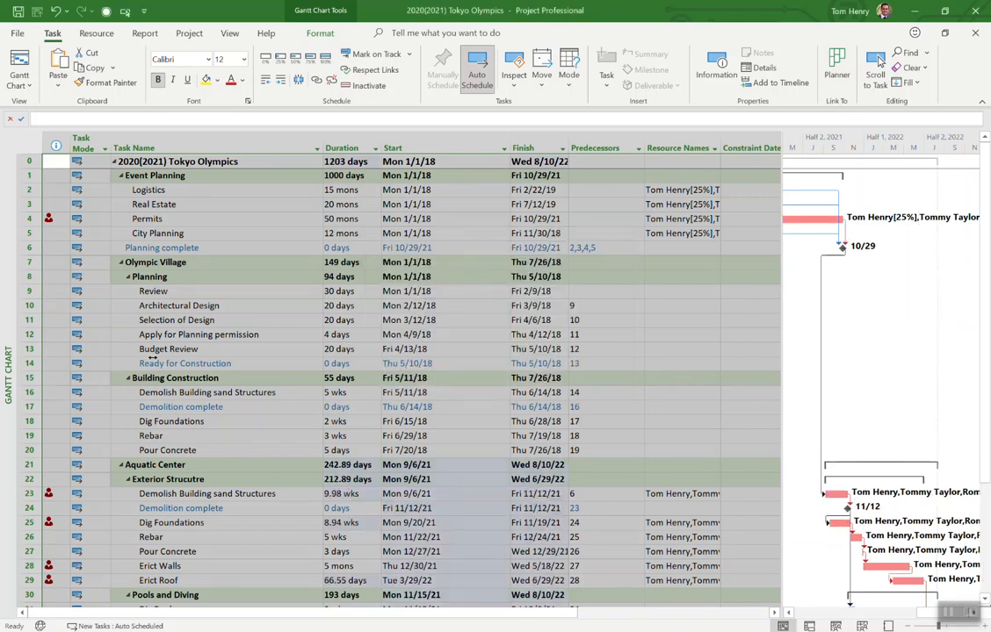
pyautogui.click(199, 334)
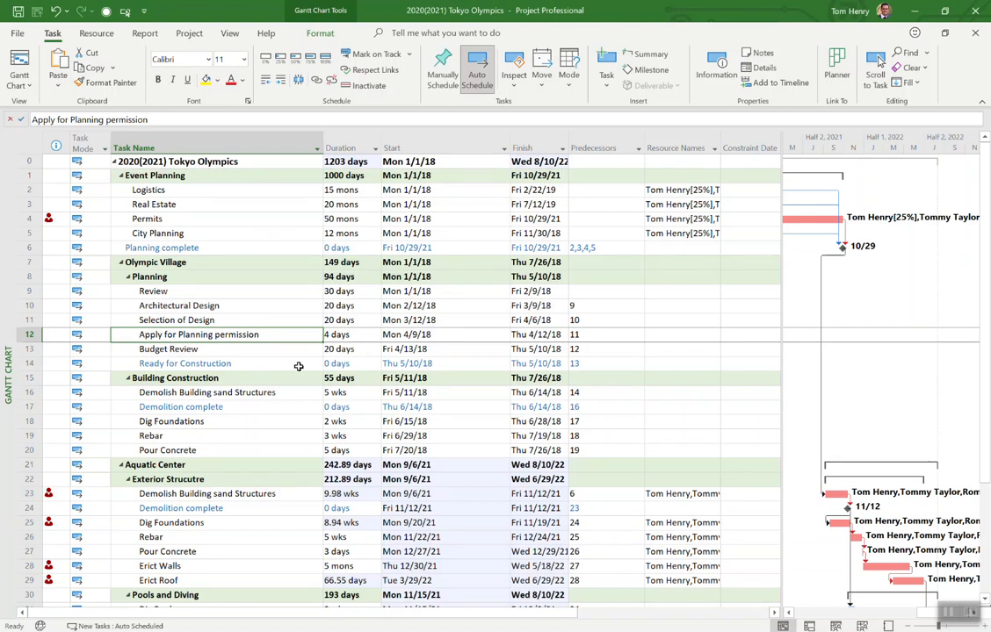
pyautogui.moveTo(486, 369)
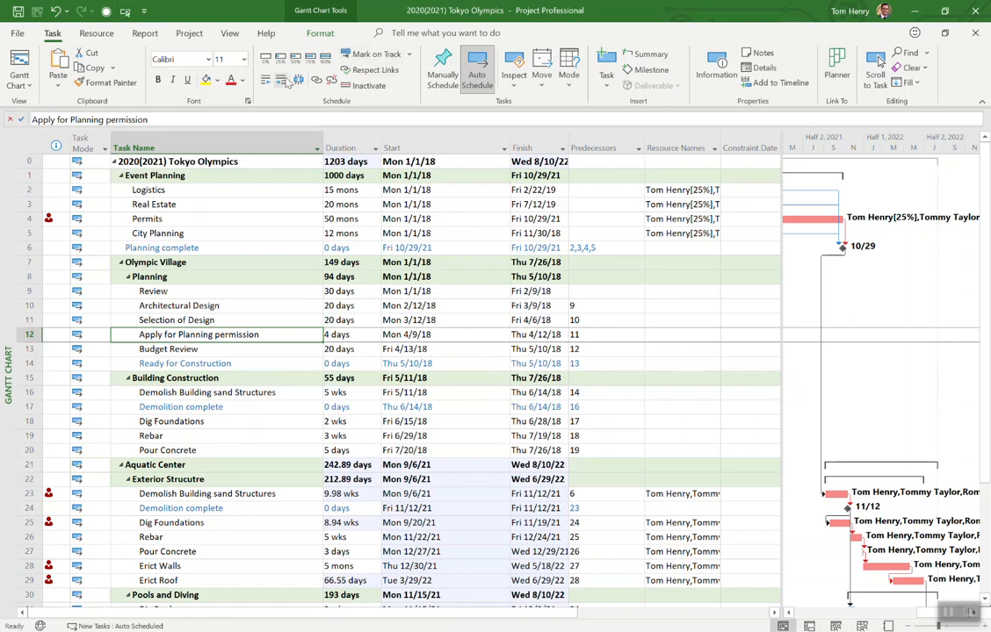
pyautogui.click(189, 33)
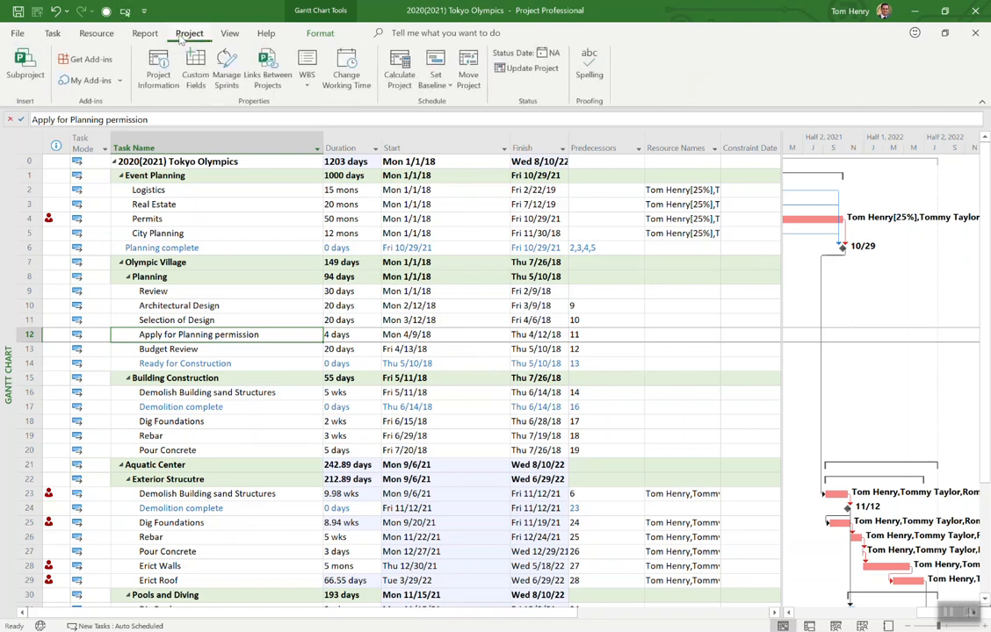
pyautogui.click(158, 68)
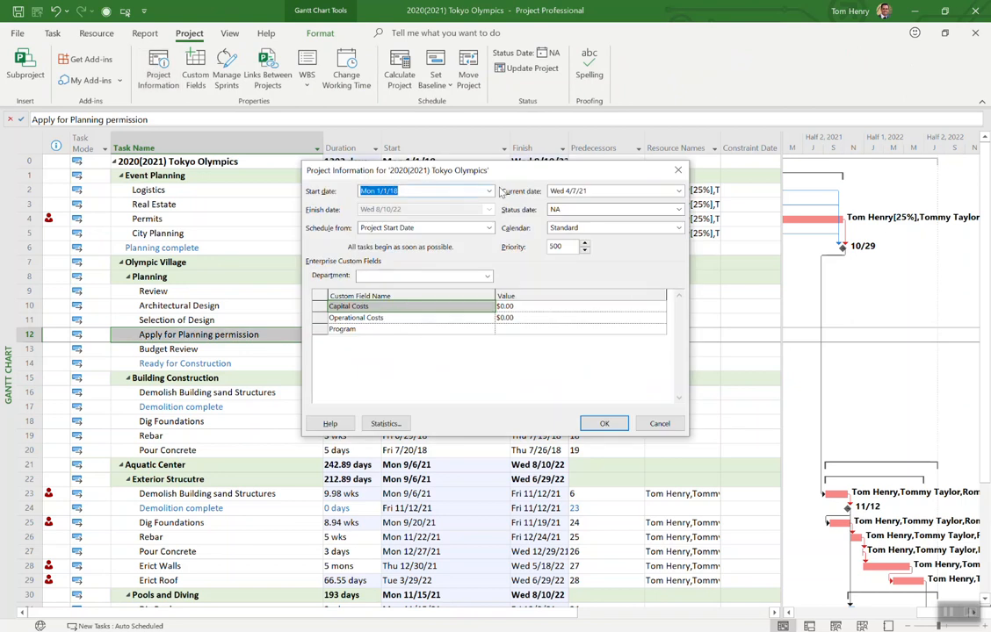
pyautogui.click(488, 190)
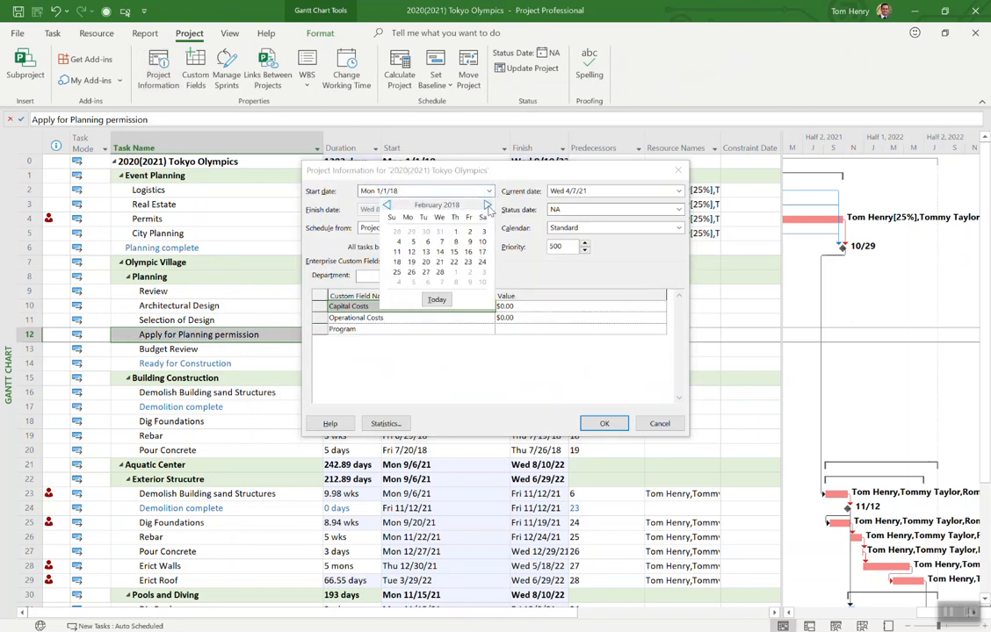
pyautogui.click(487, 204)
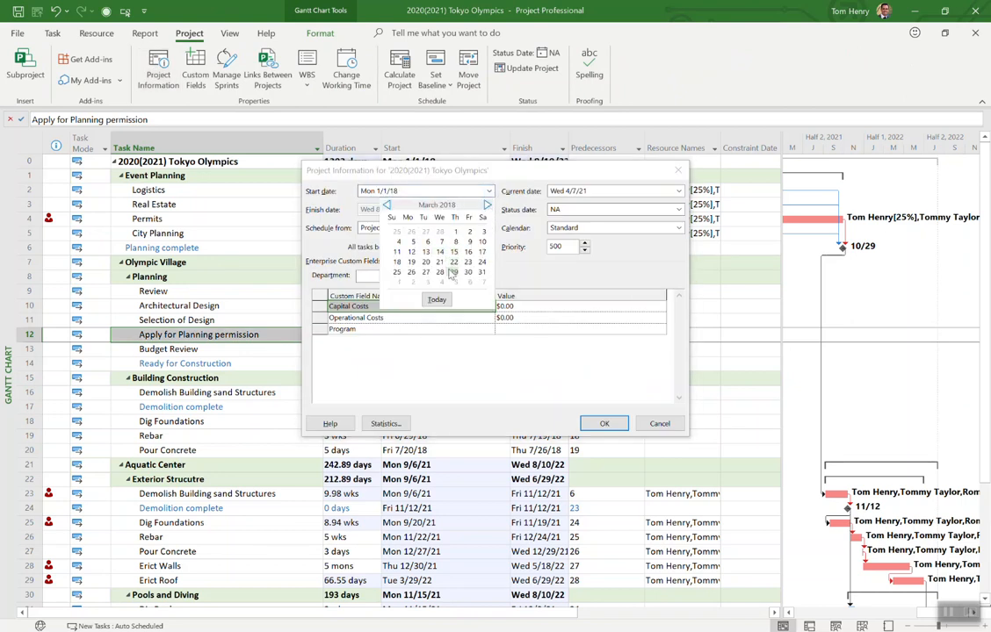
pyautogui.click(489, 205)
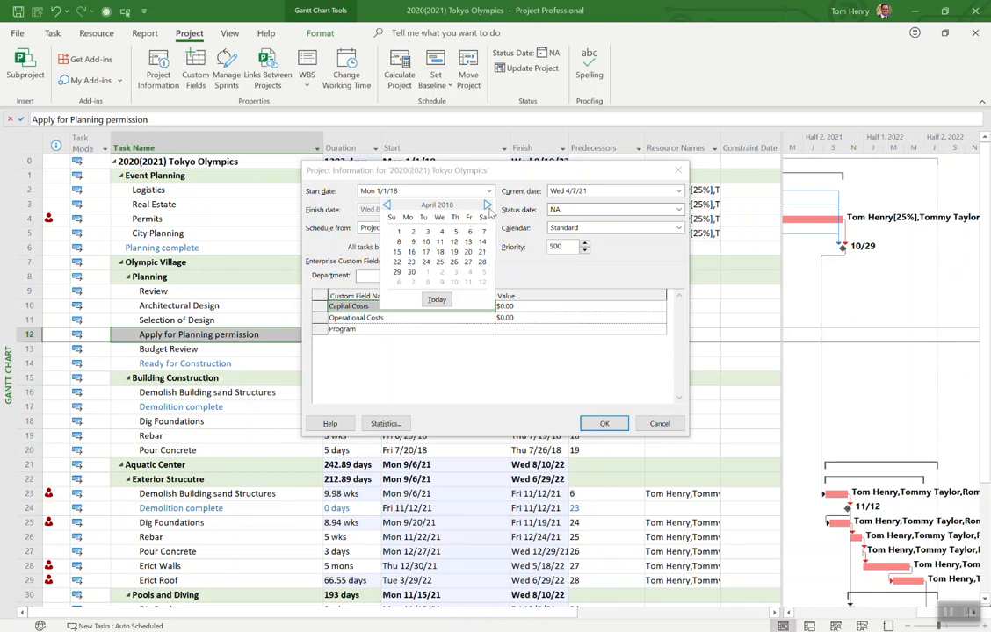
pyautogui.click(487, 205)
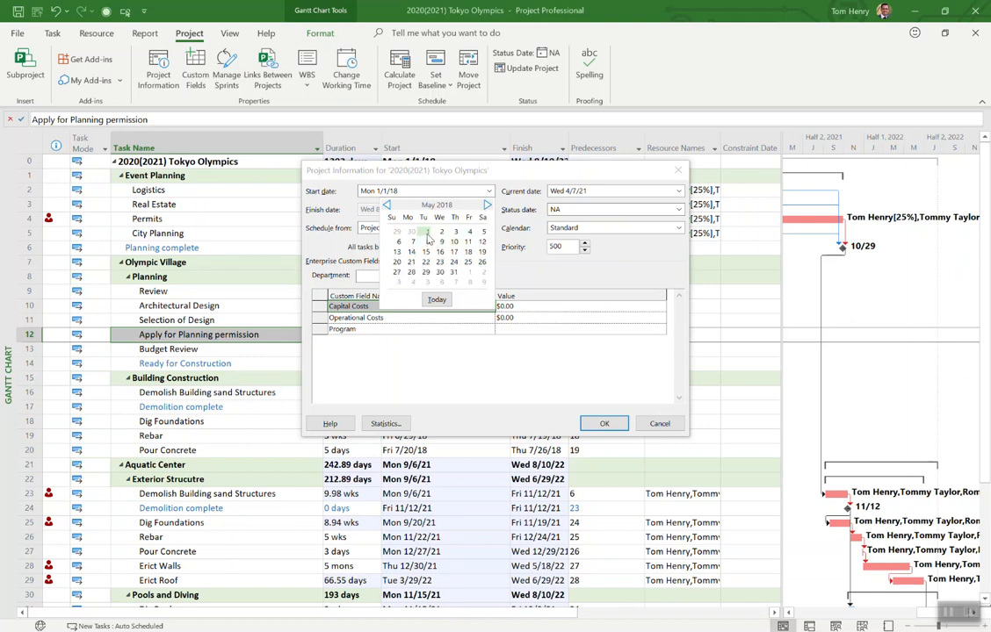
pyautogui.click(427, 231)
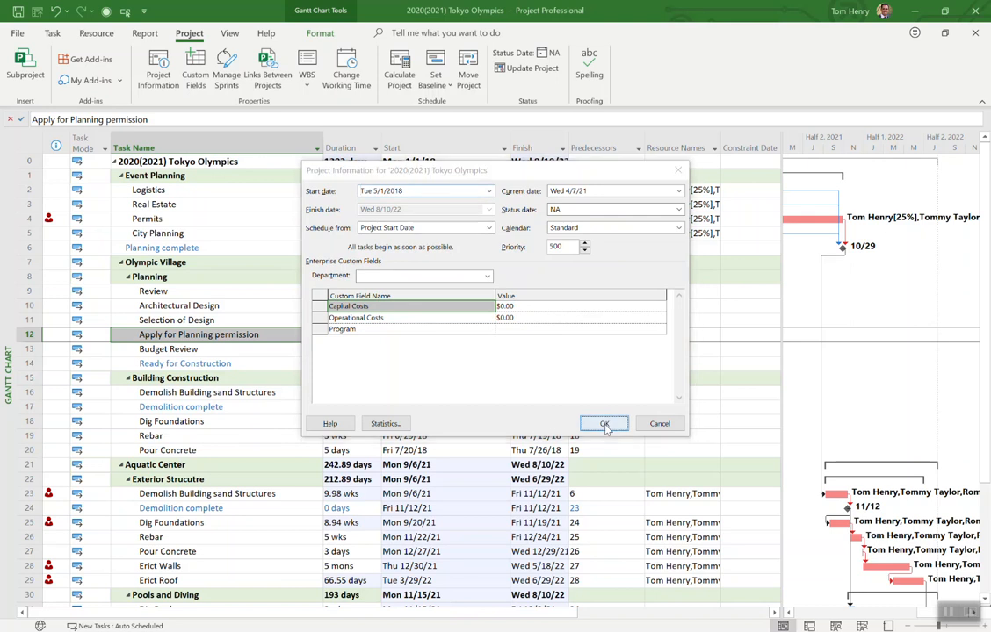
pyautogui.click(604, 424)
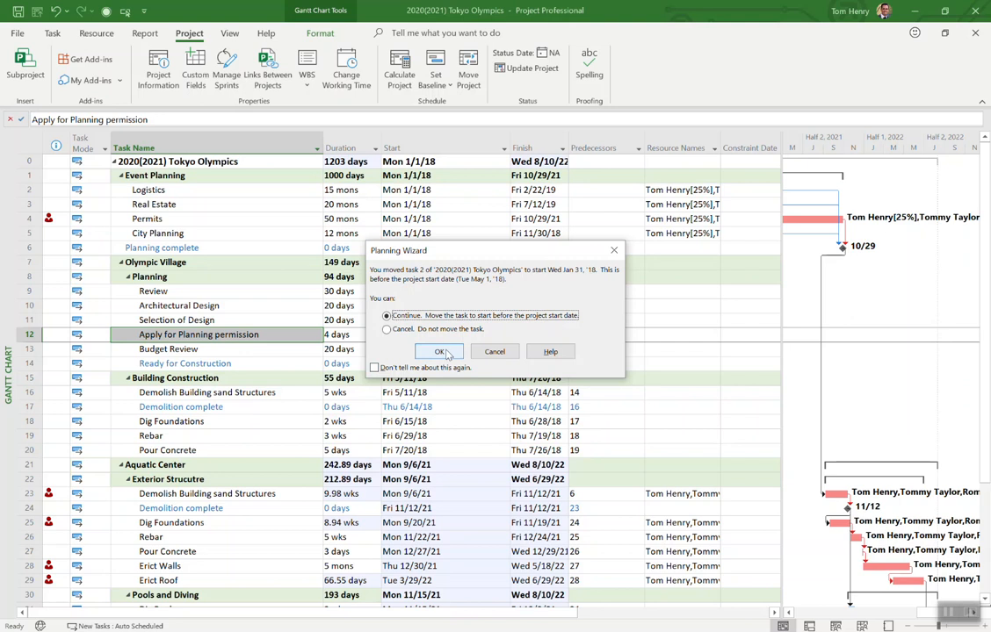
pyautogui.click(439, 353)
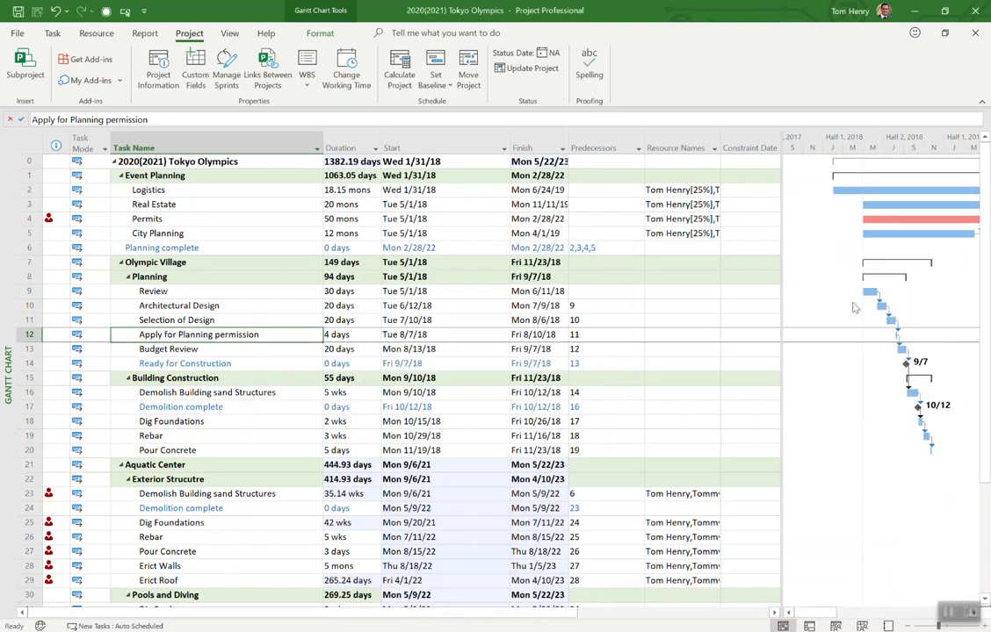
pyautogui.moveTo(872, 188)
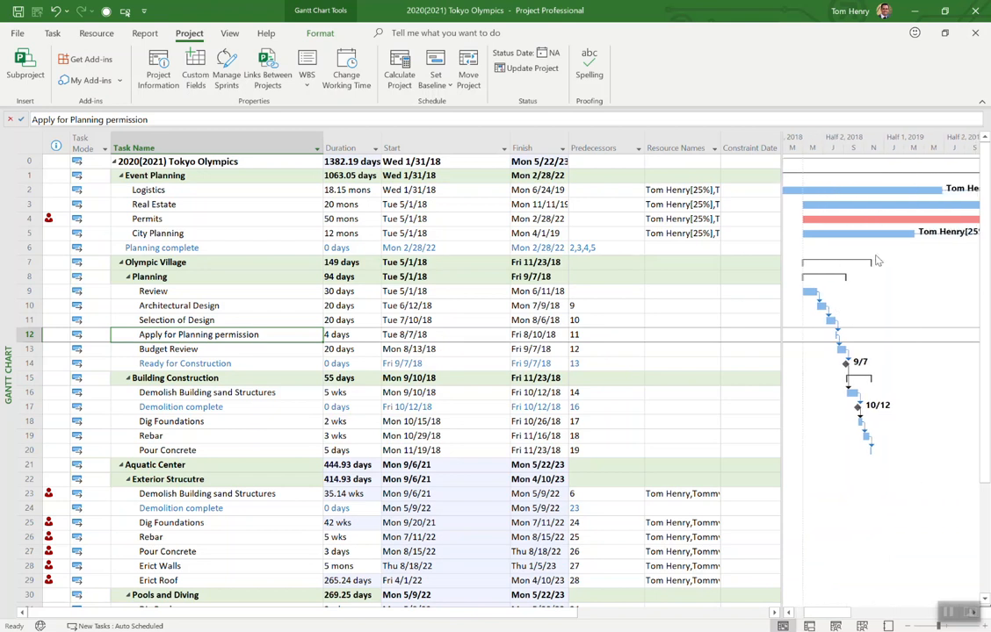
pyautogui.hscroll(3)
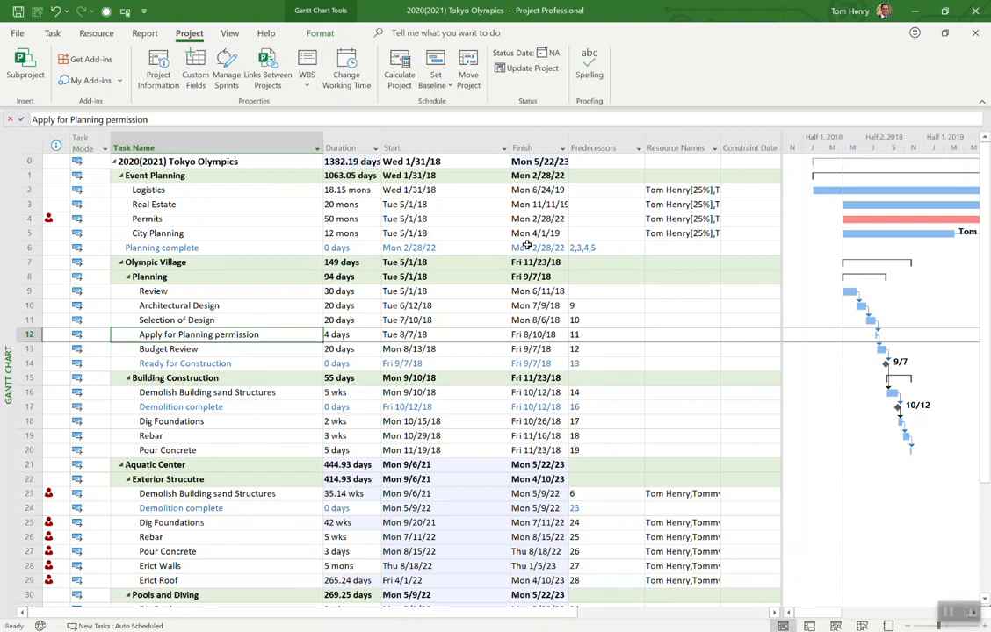
pyautogui.scroll(-3)
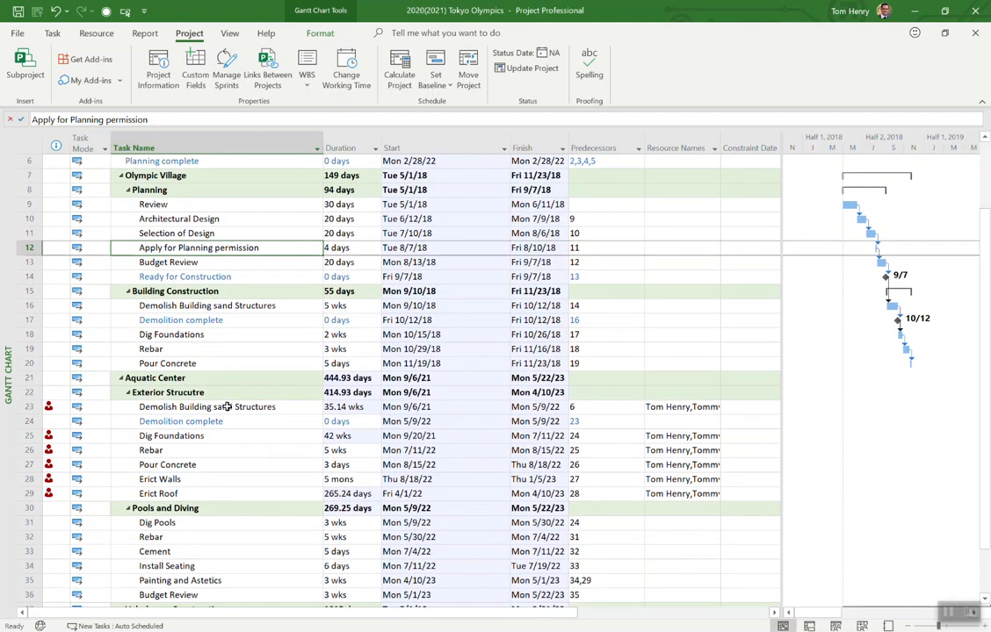
pyautogui.click(681, 435)
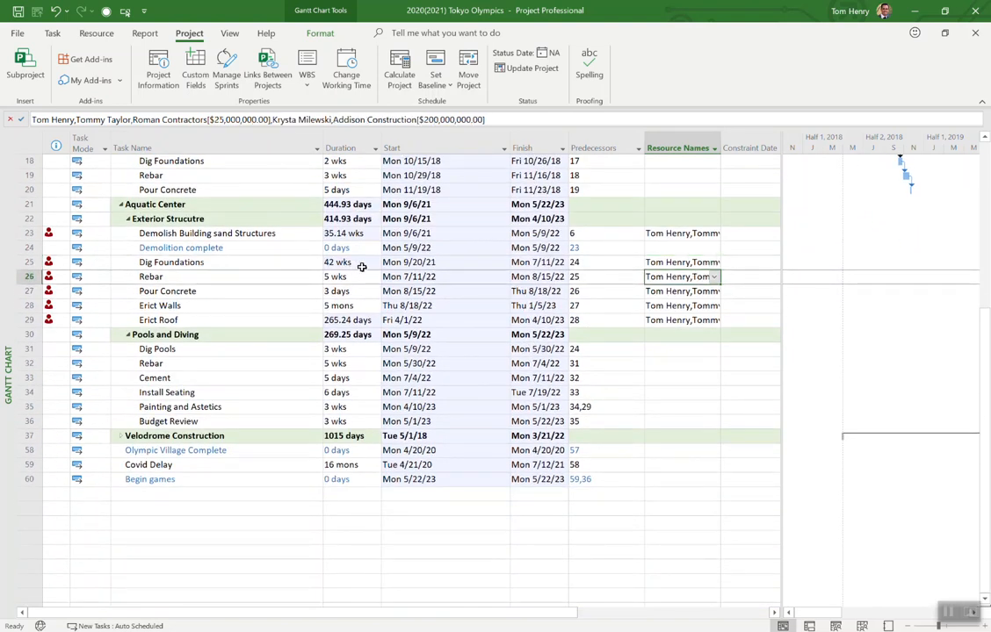
pyautogui.scroll(3)
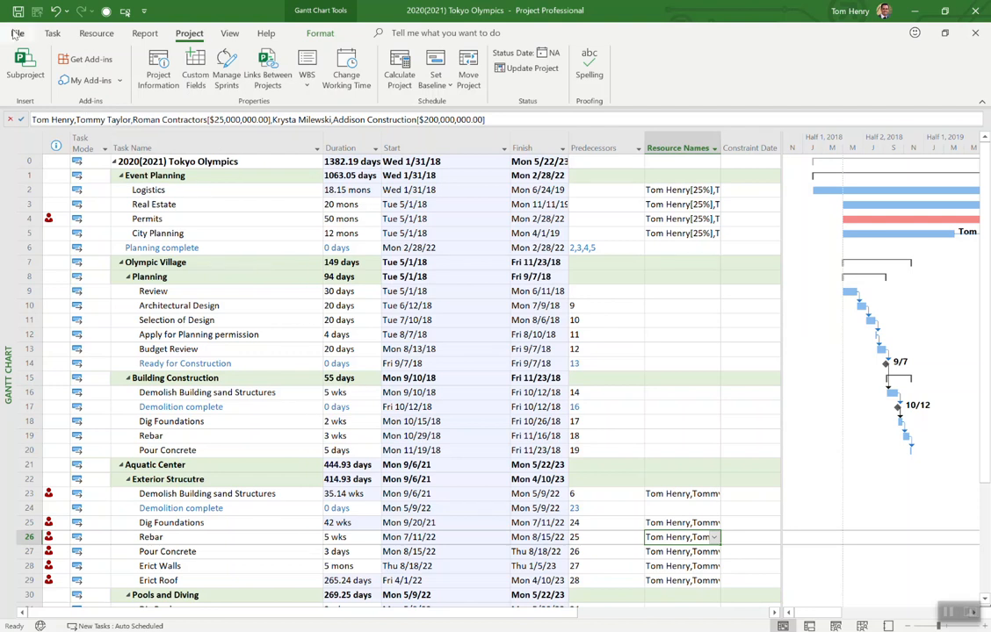
# - Start saving the project to Project Web App through Save As
pyautogui.click(17, 33)
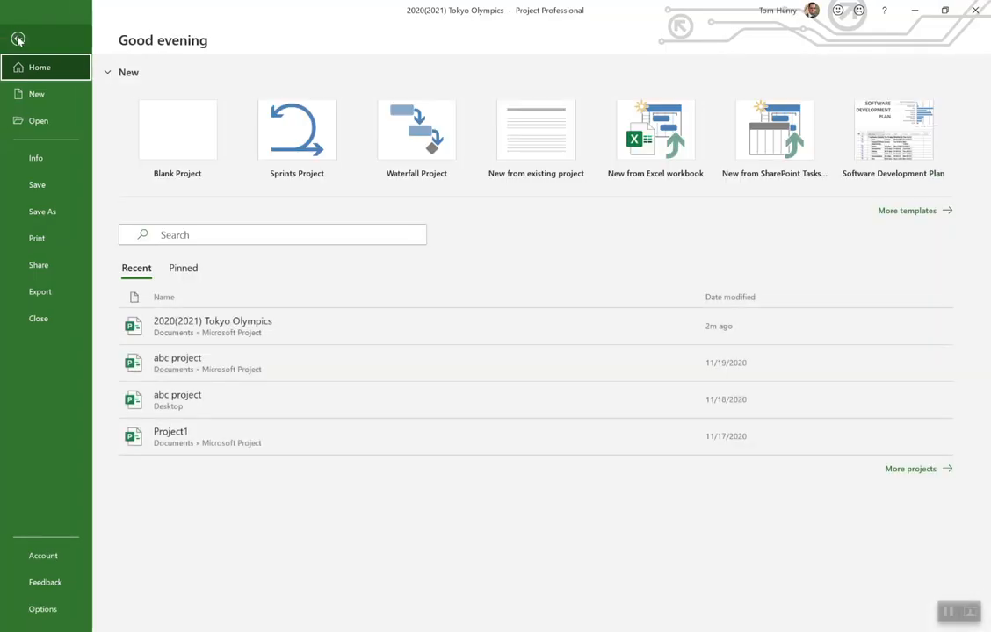
pyautogui.click(42, 211)
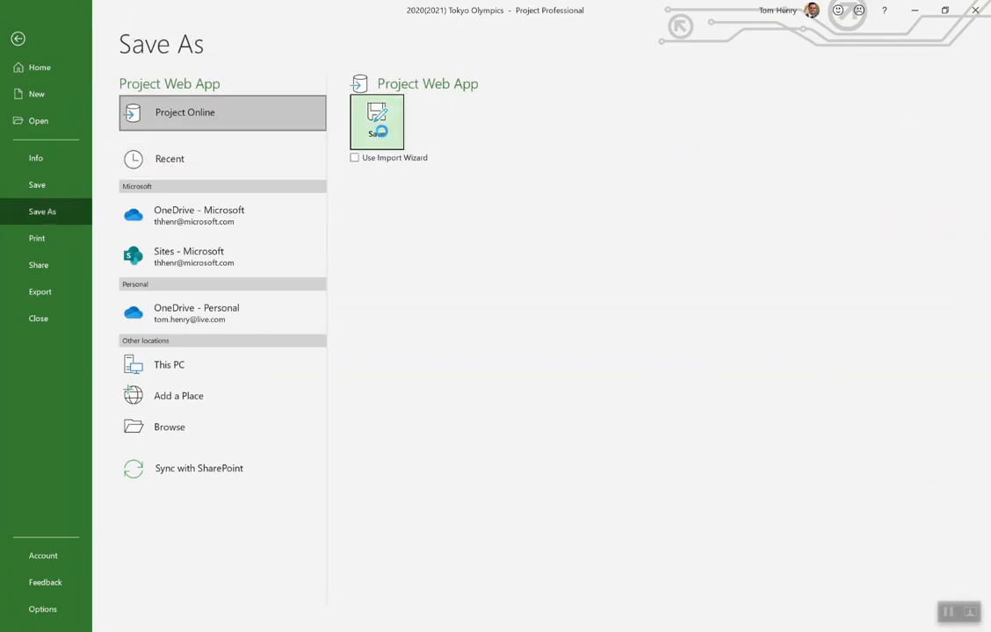
pyautogui.click(376, 121)
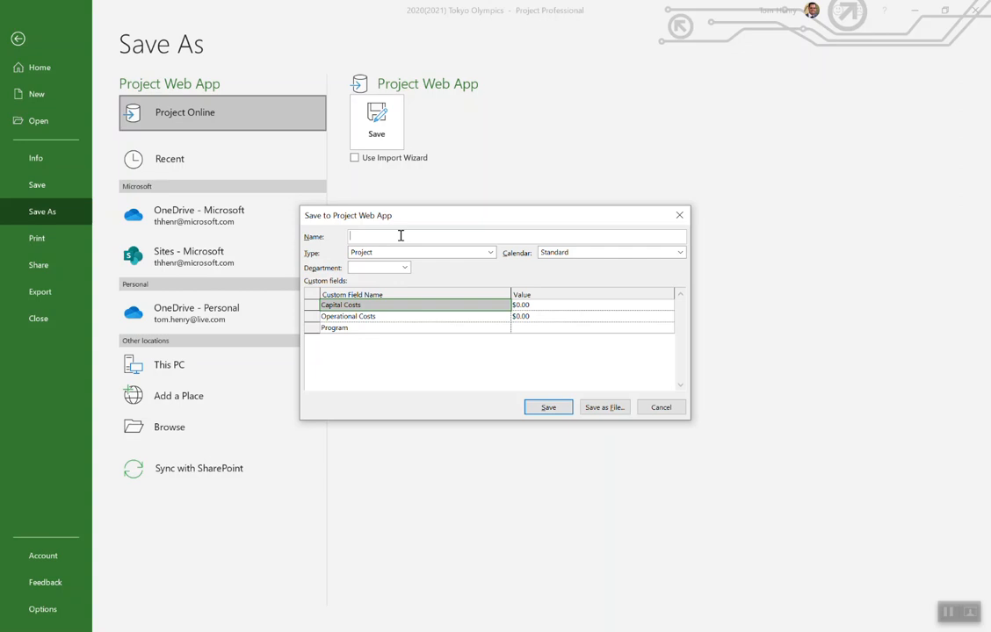
# - Name it HR Template, keep the Standard calendar, and set the type to Template
pyautogui.write('H')
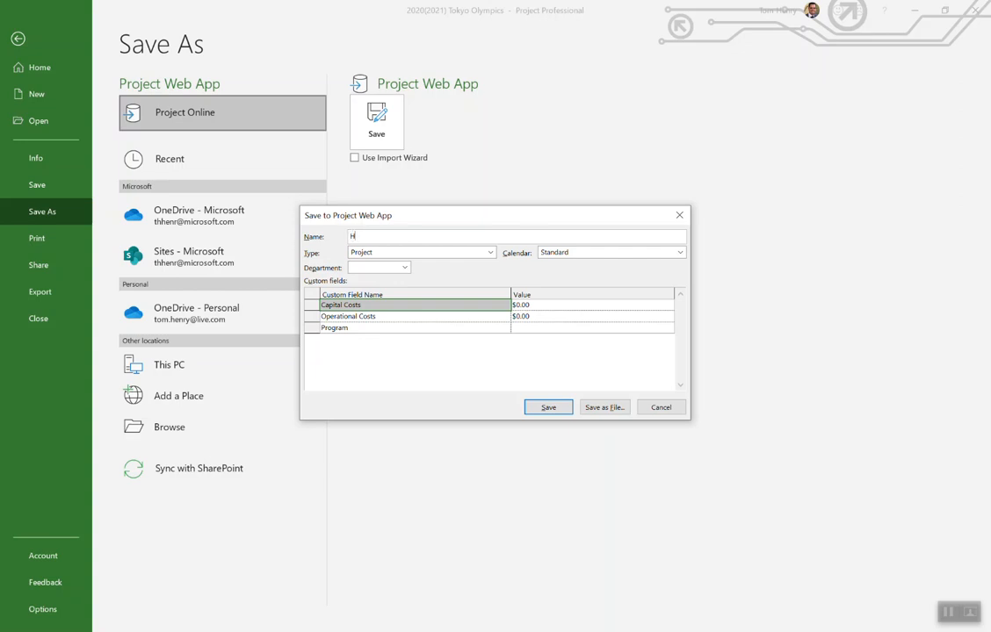
pyautogui.press('Backspace')
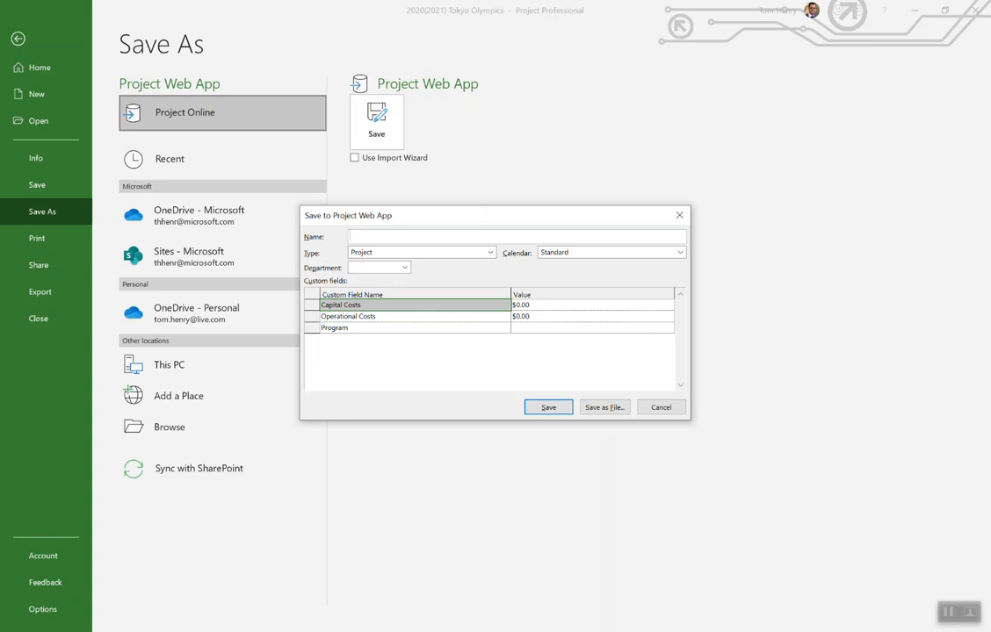
pyautogui.write('HR Template')
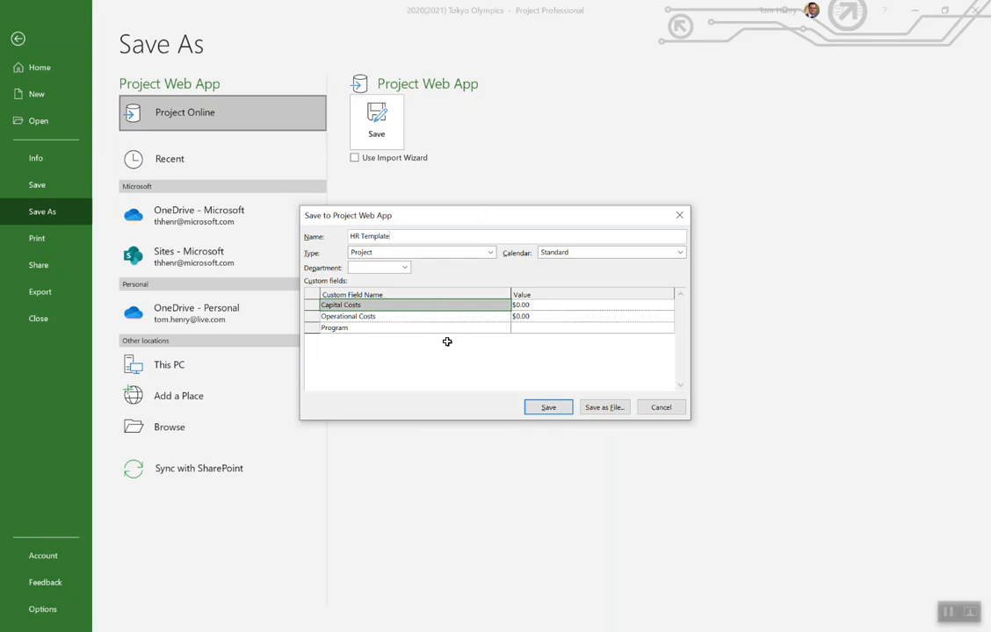
pyautogui.click(588, 327)
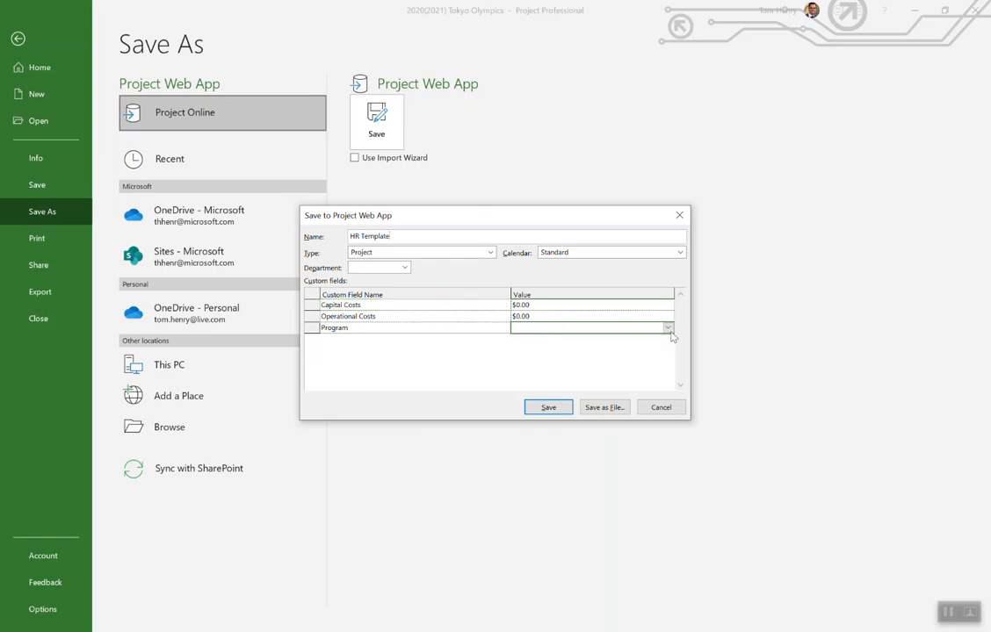
pyautogui.click(666, 327)
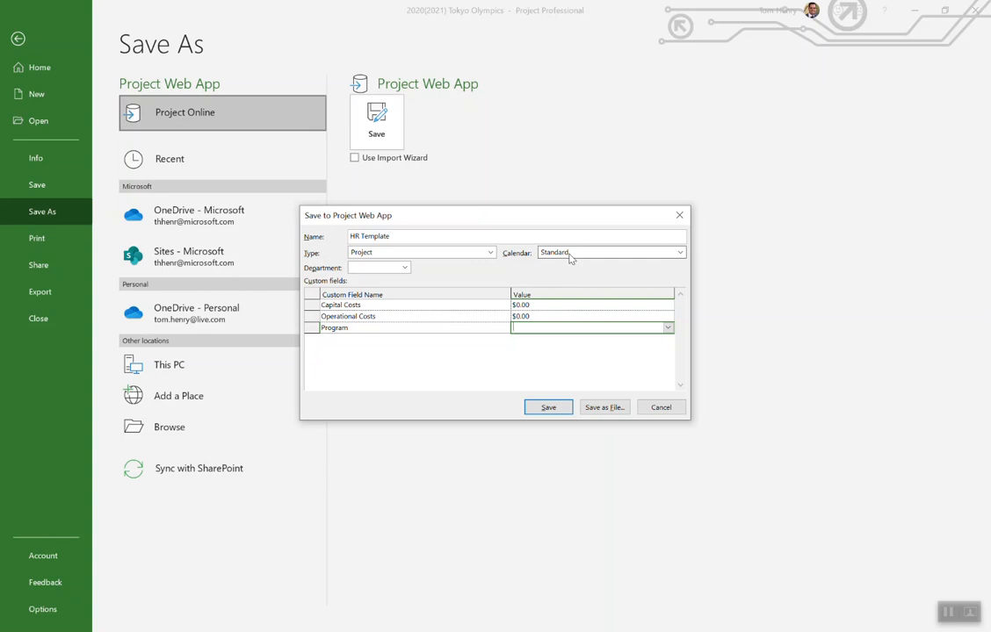
pyautogui.click(678, 252)
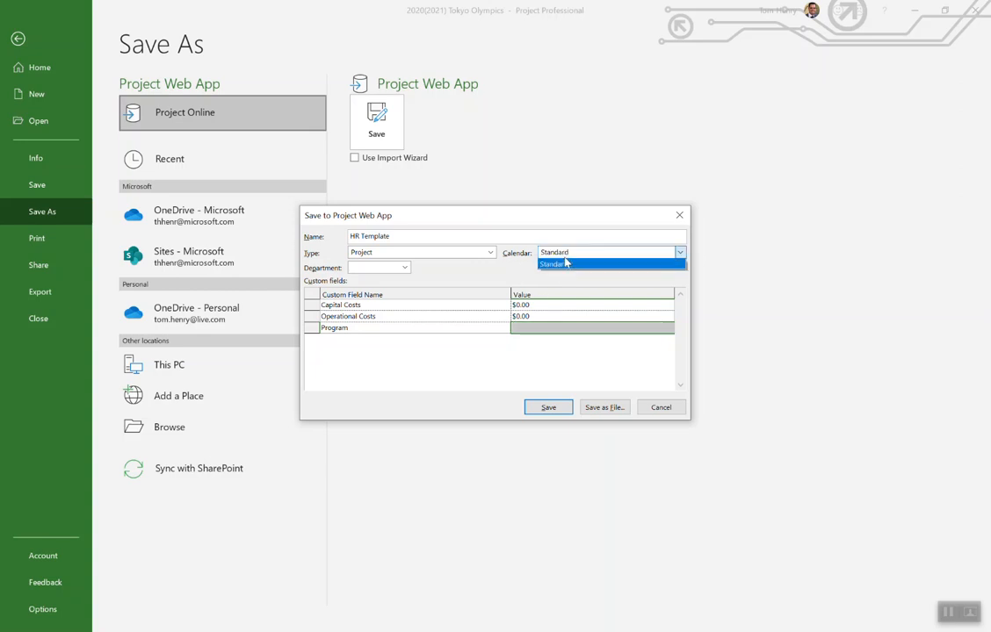
pyautogui.click(553, 263)
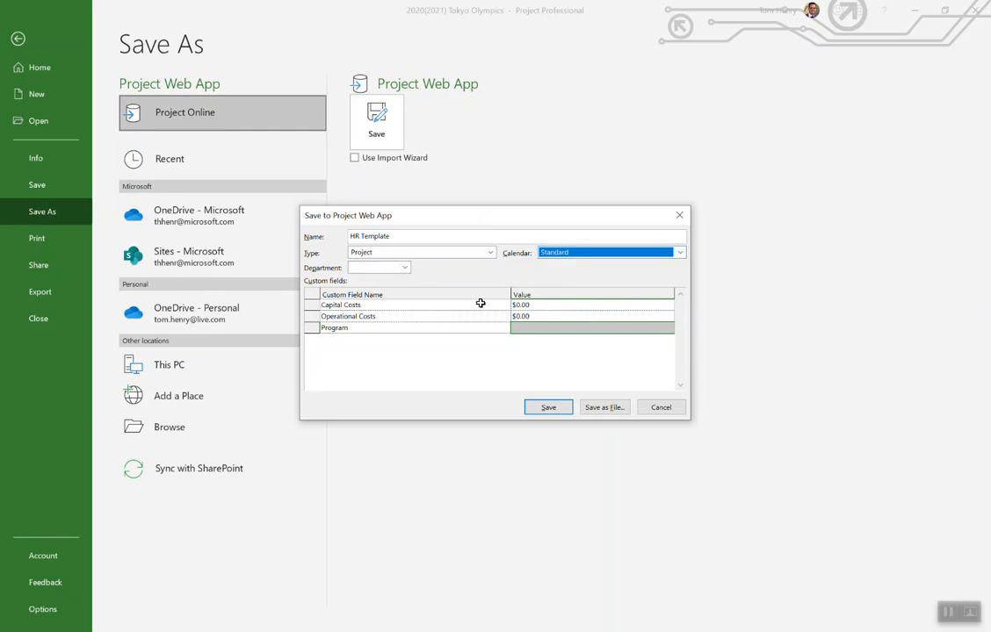
pyautogui.moveTo(545, 291)
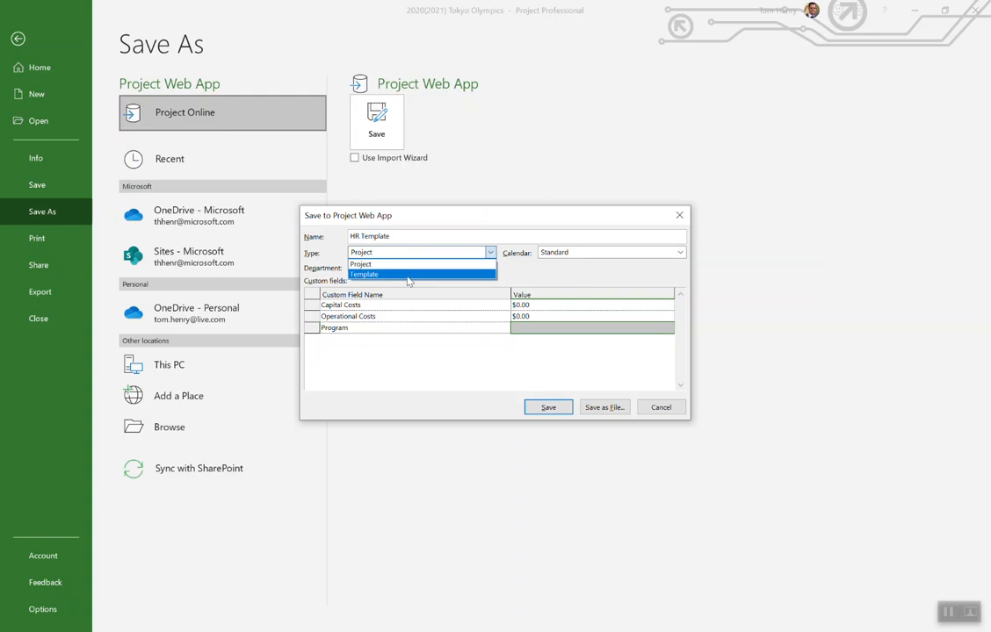
pyautogui.click(364, 274)
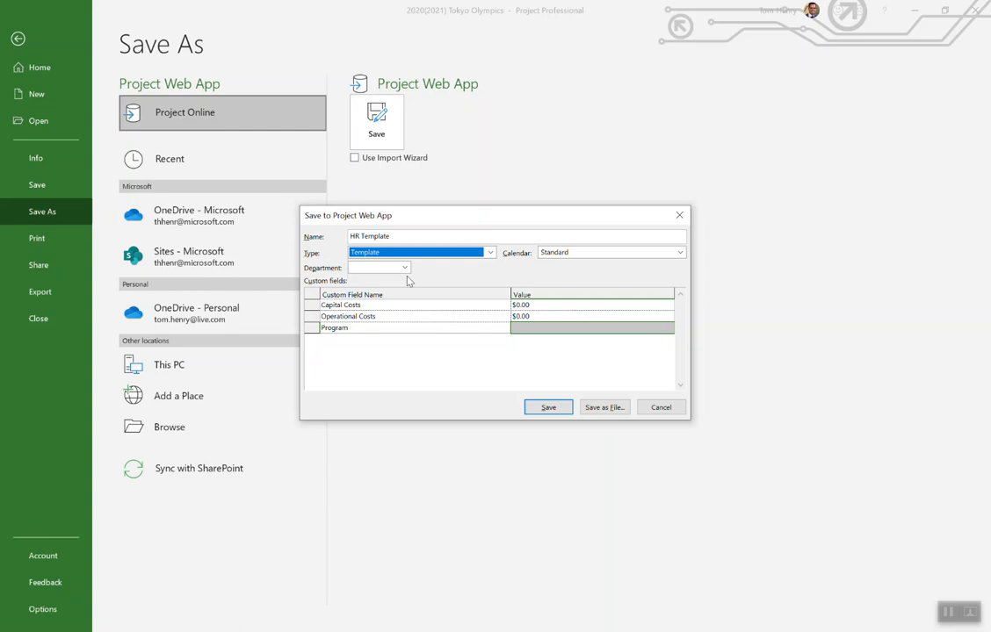
pyautogui.moveTo(608, 291)
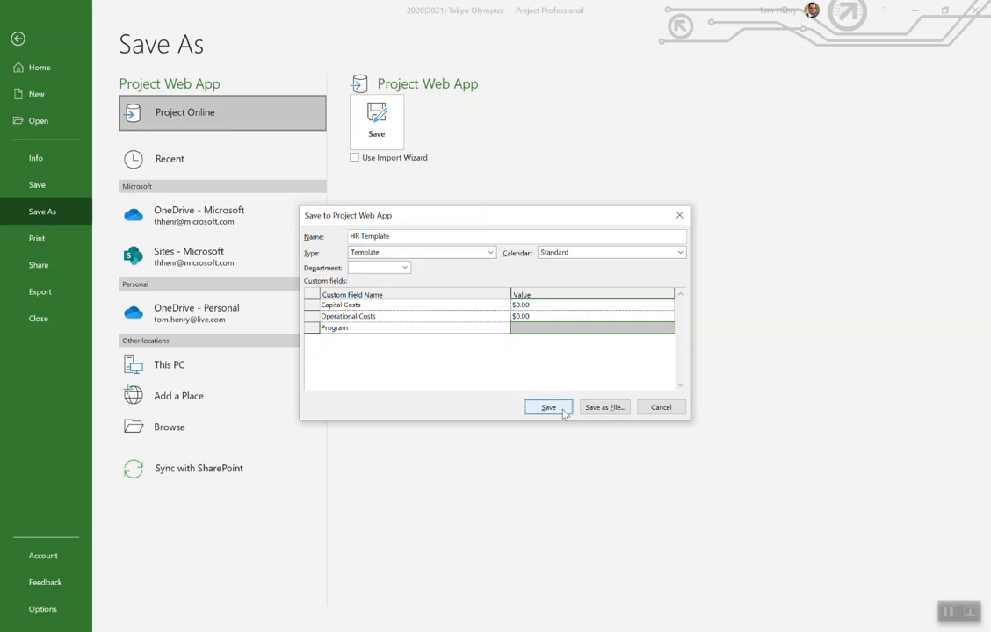
# - Confirm the save and tick the template removal options, including baselines and actual values
pyautogui.click(548, 407)
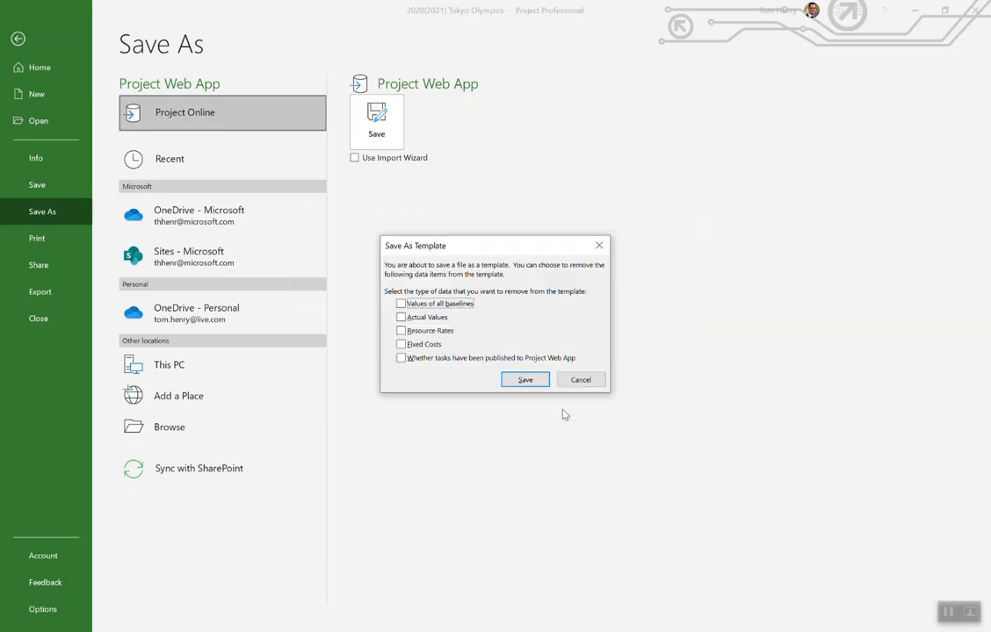
pyautogui.click(402, 303)
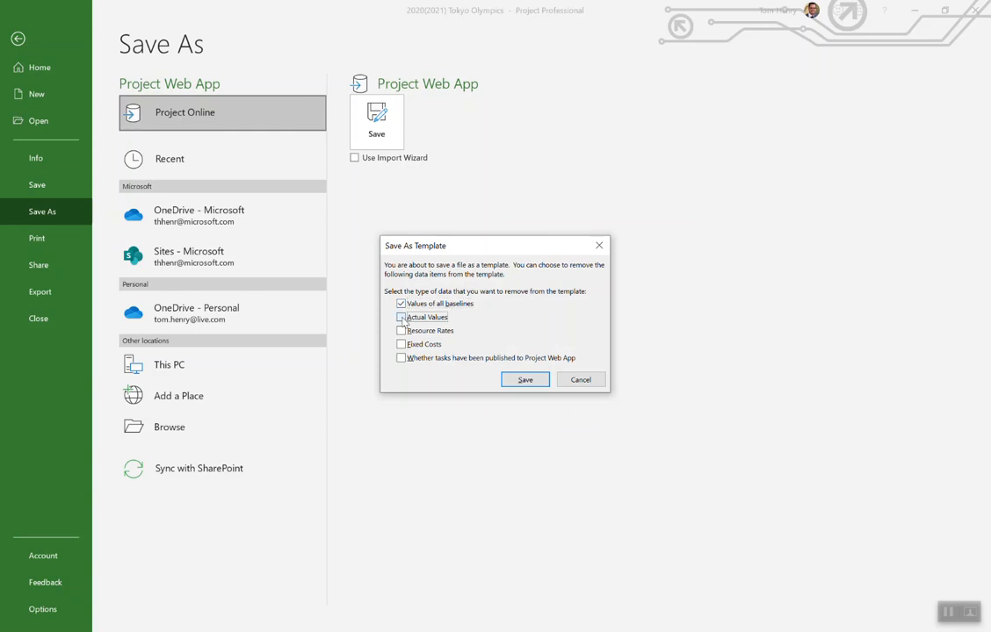
pyautogui.click(400, 357)
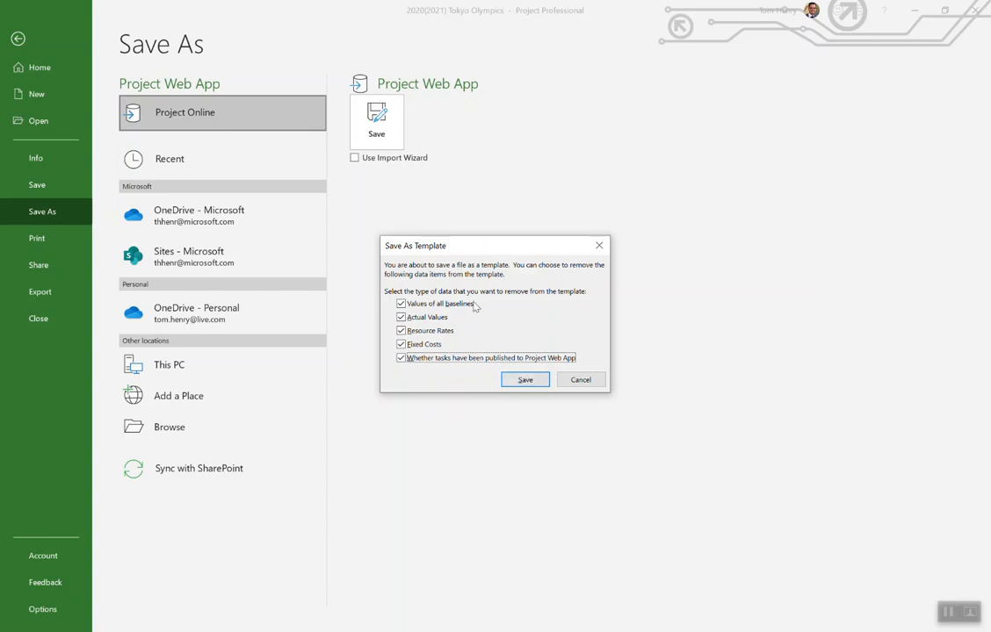
pyautogui.moveTo(479, 309)
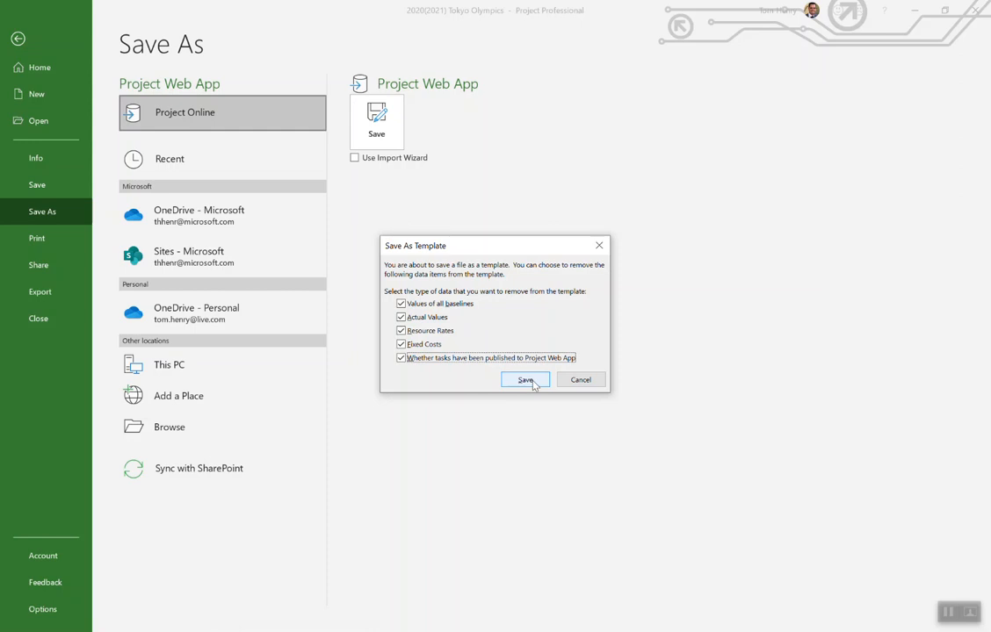
# - Save HR Template to Project Web App, triggering the enterprise standard calendars prompt
pyautogui.click(525, 379)
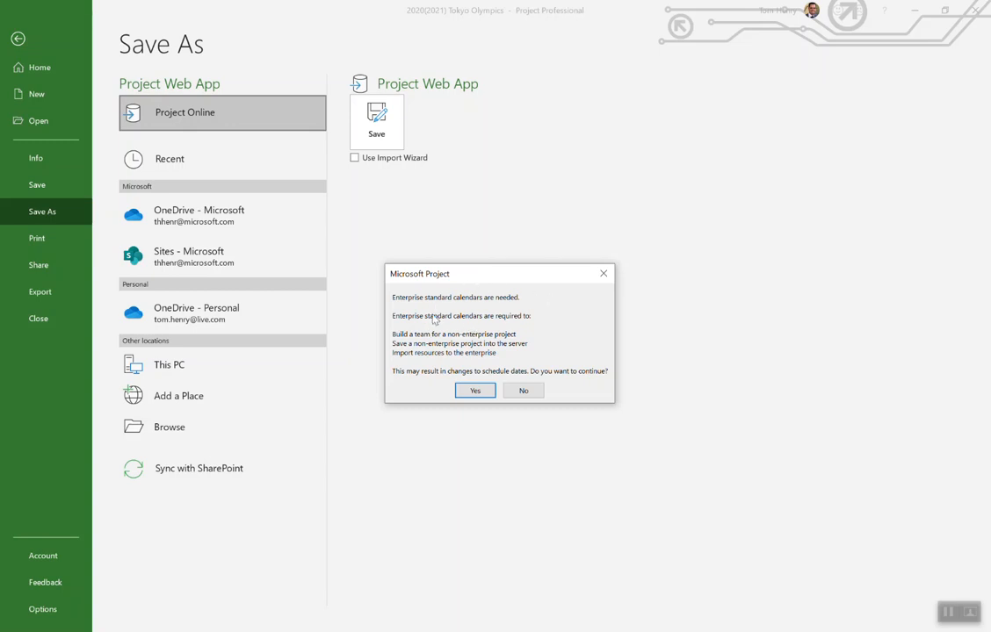
pyautogui.moveTo(427, 327)
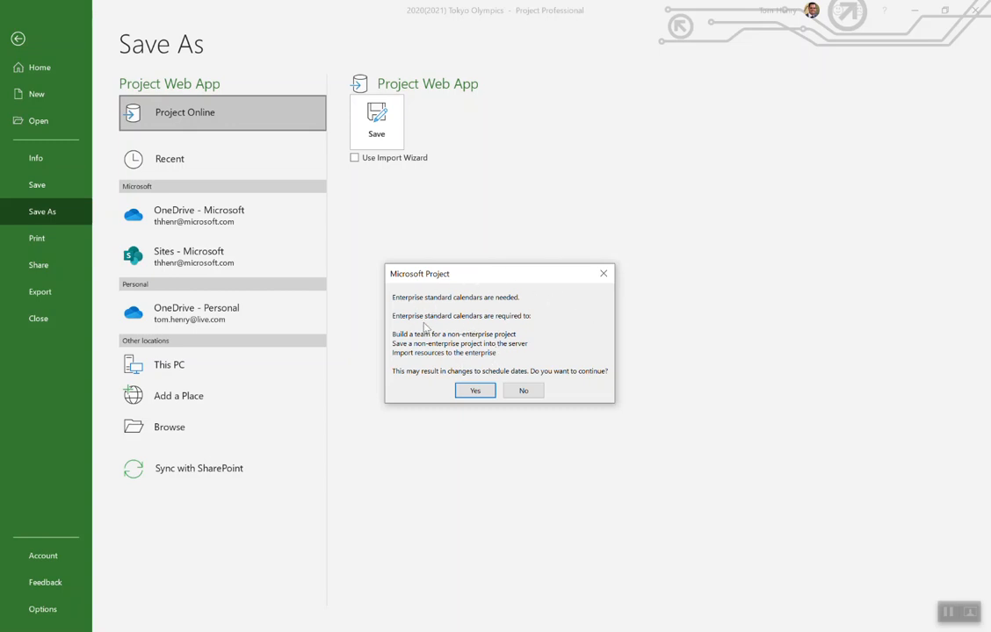
pyautogui.moveTo(513, 341)
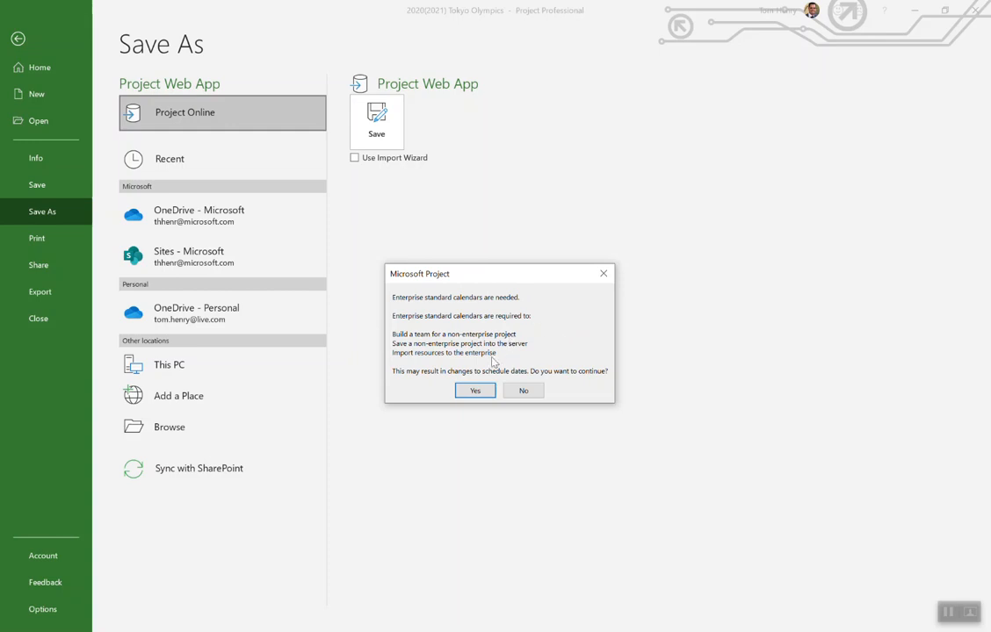
pyautogui.moveTo(475, 326)
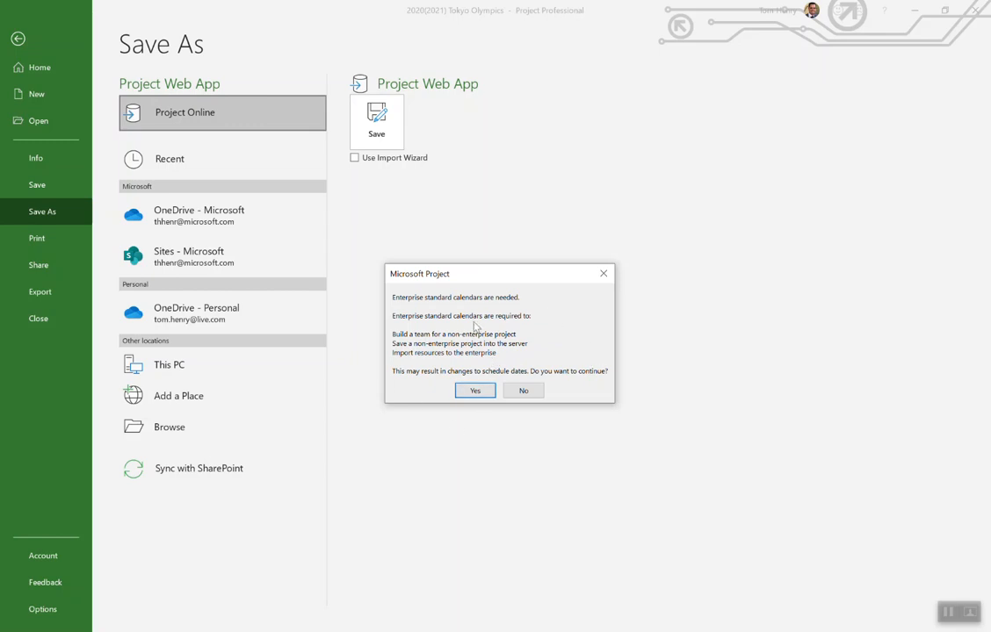
pyautogui.moveTo(505, 345)
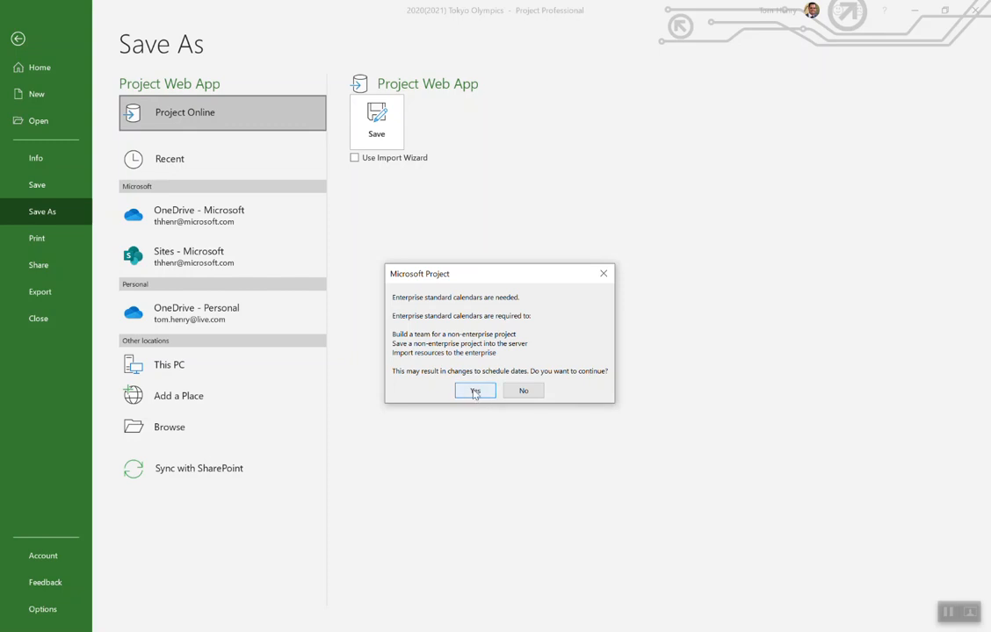
# - Agree to continue so the schedule saves to the server as HR Template
pyautogui.click(474, 390)
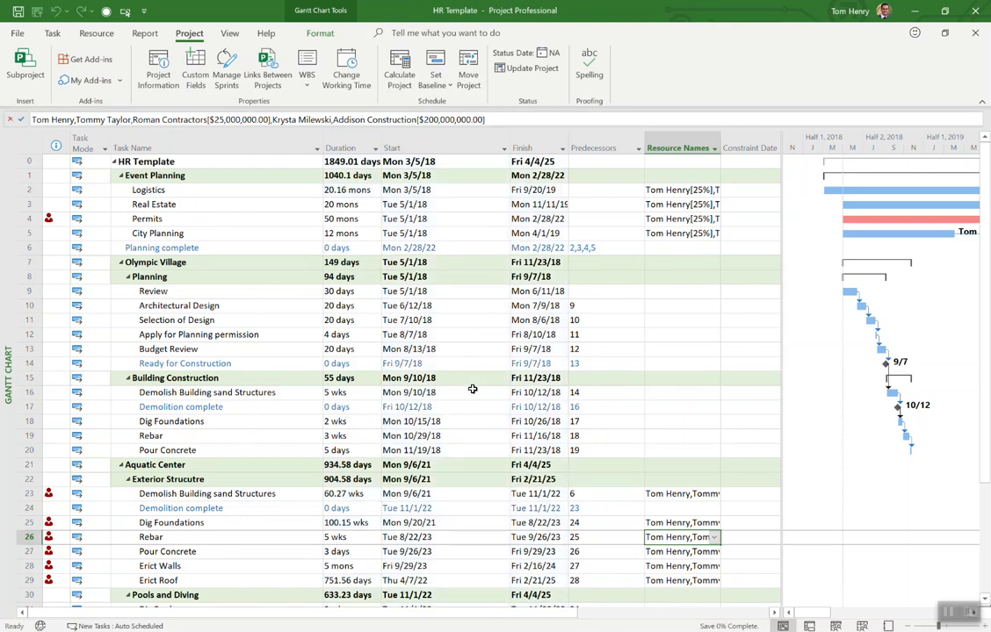
pyautogui.moveTo(233, 273)
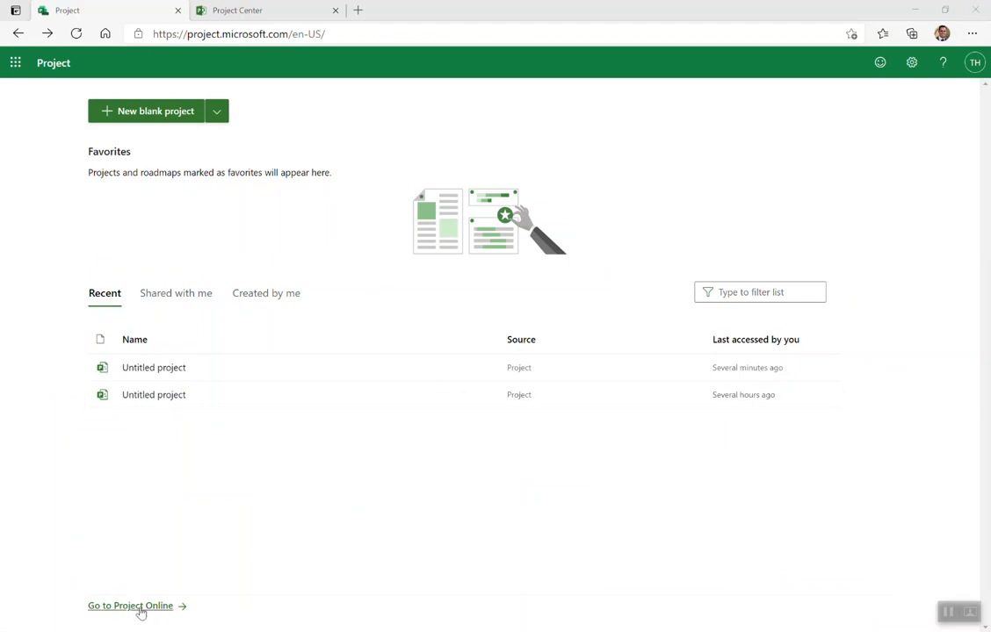
# - Go to Project Online, then Server Settings, then the Enterprise Project Types list
pyautogui.click(130, 606)
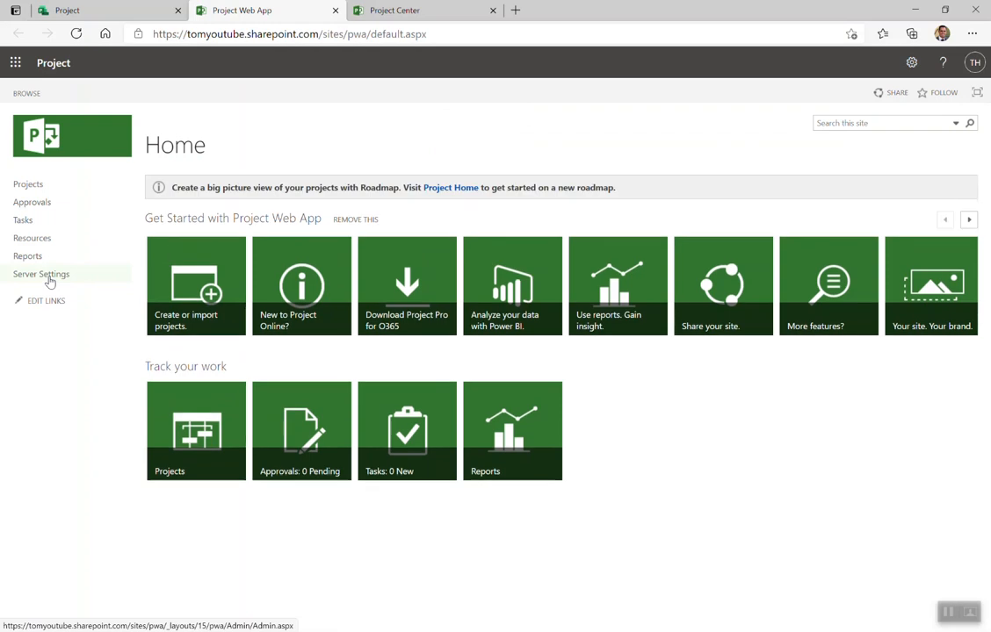
pyautogui.click(41, 274)
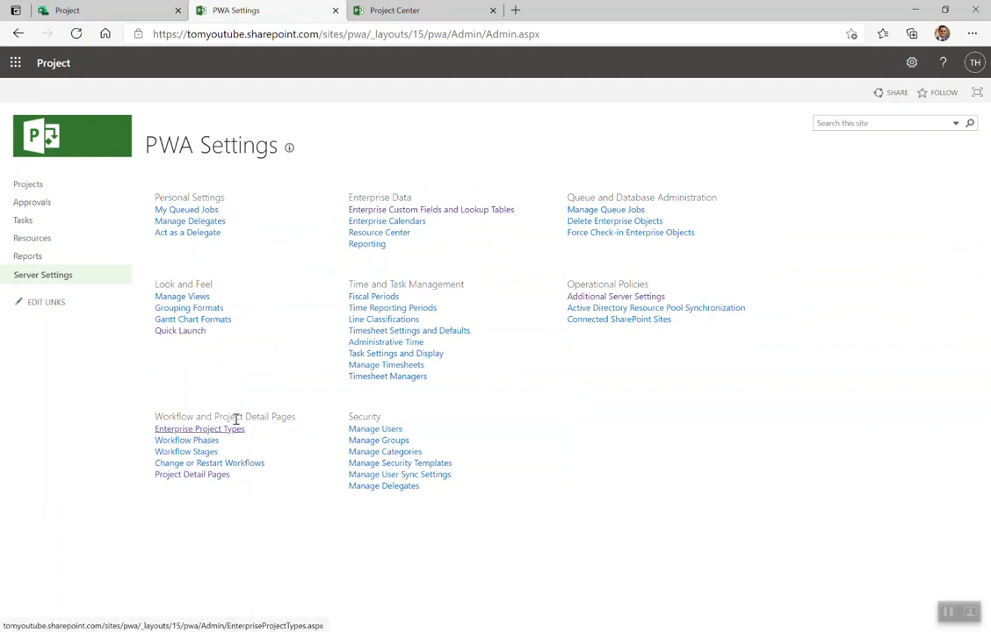
pyautogui.click(200, 428)
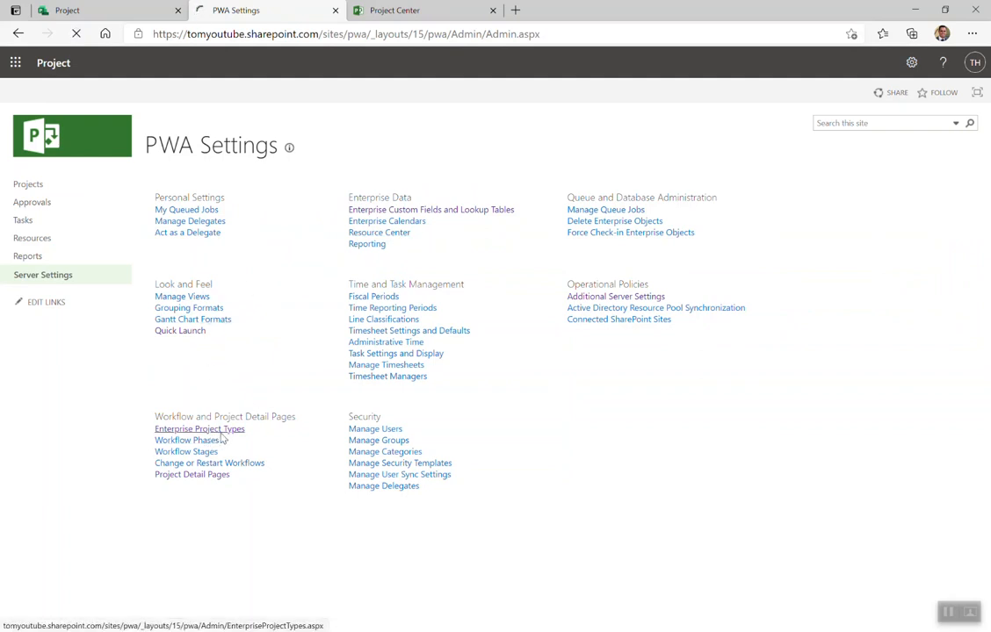
pyautogui.click(200, 429)
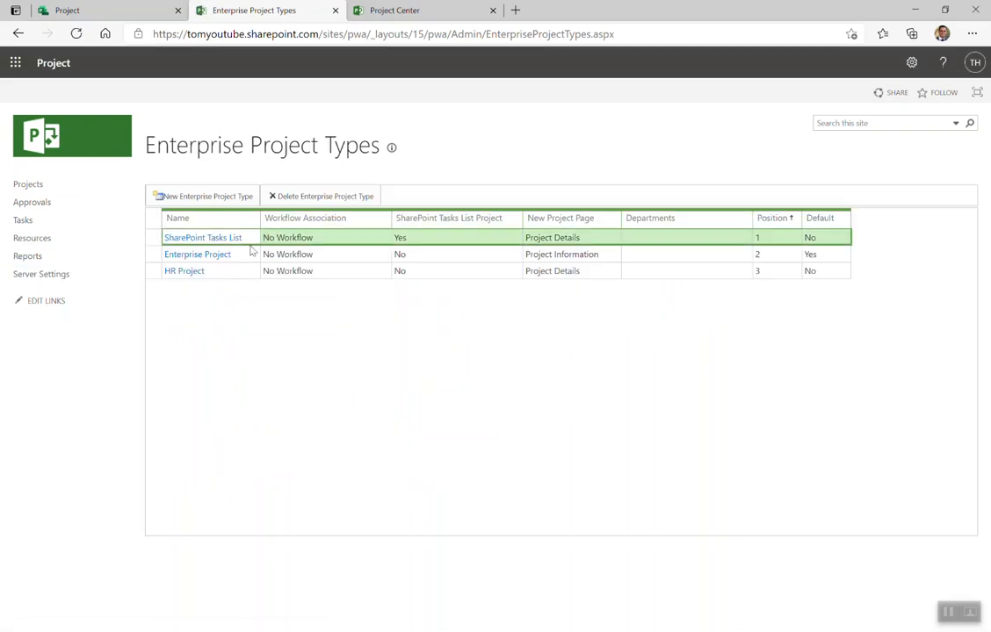
# - Set HR Project's Project Plan Template to HR Template and save the type settings
pyautogui.click(183, 270)
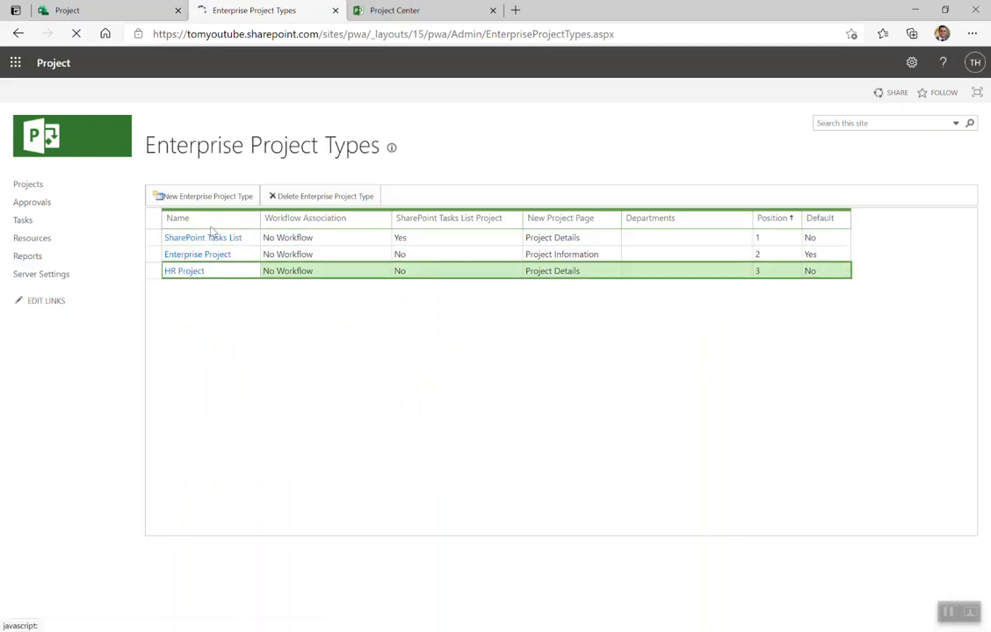
pyautogui.click(184, 270)
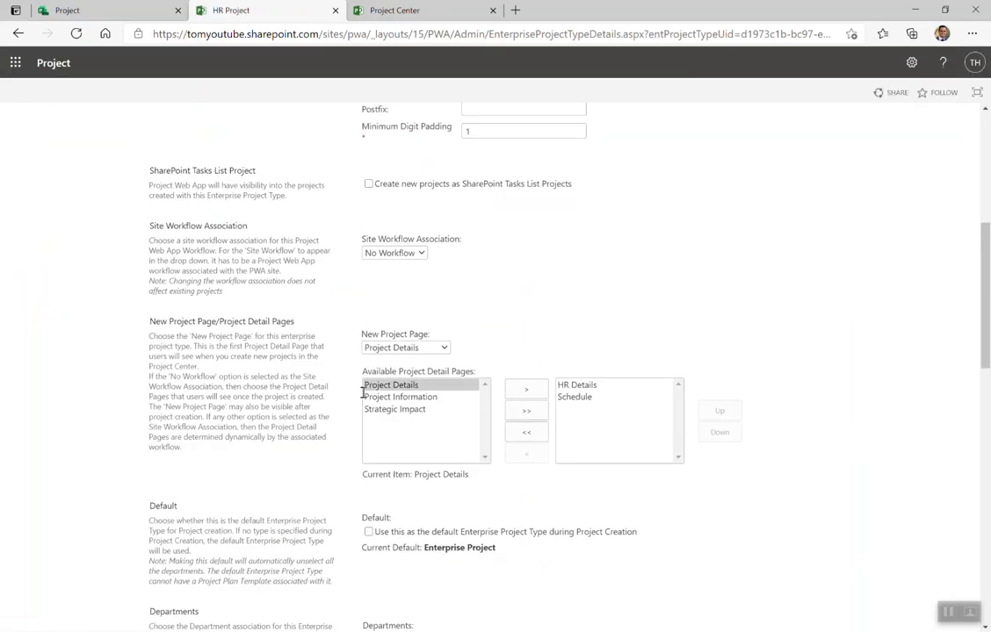
pyautogui.scroll(-3)
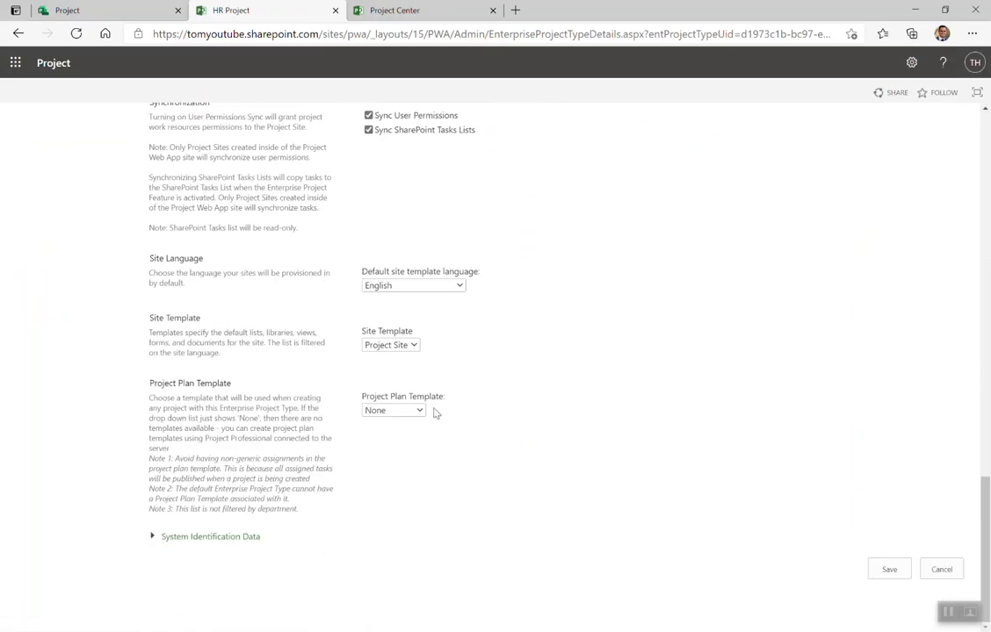
pyautogui.click(392, 411)
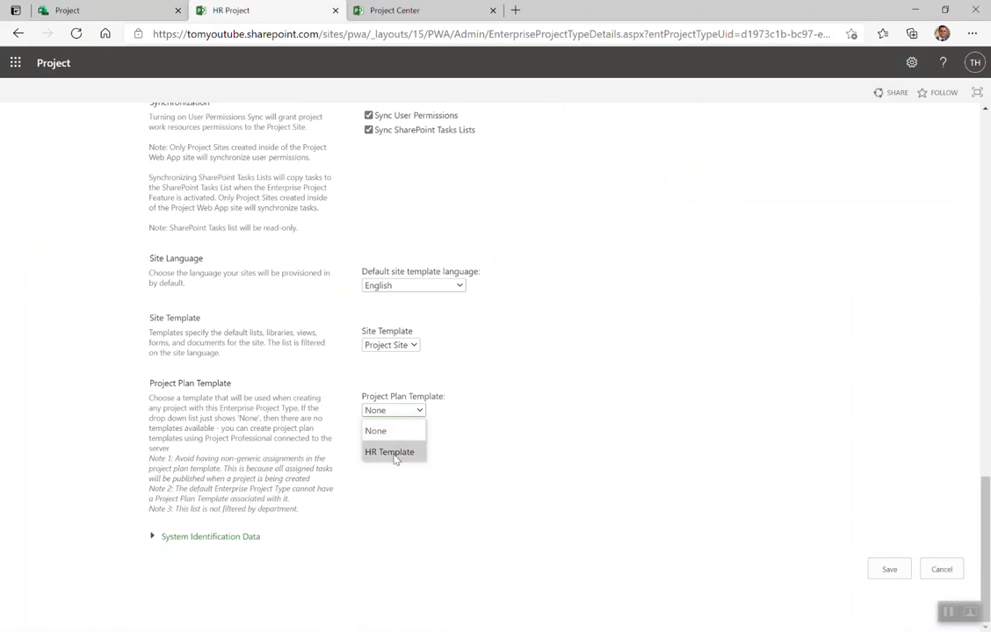
pyautogui.click(390, 451)
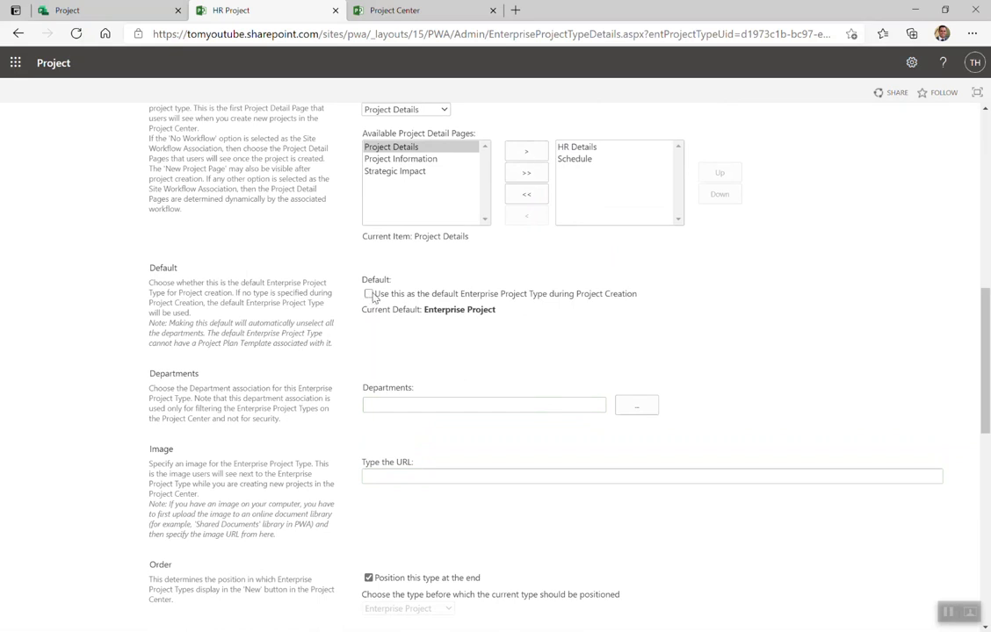
pyautogui.scroll(-3)
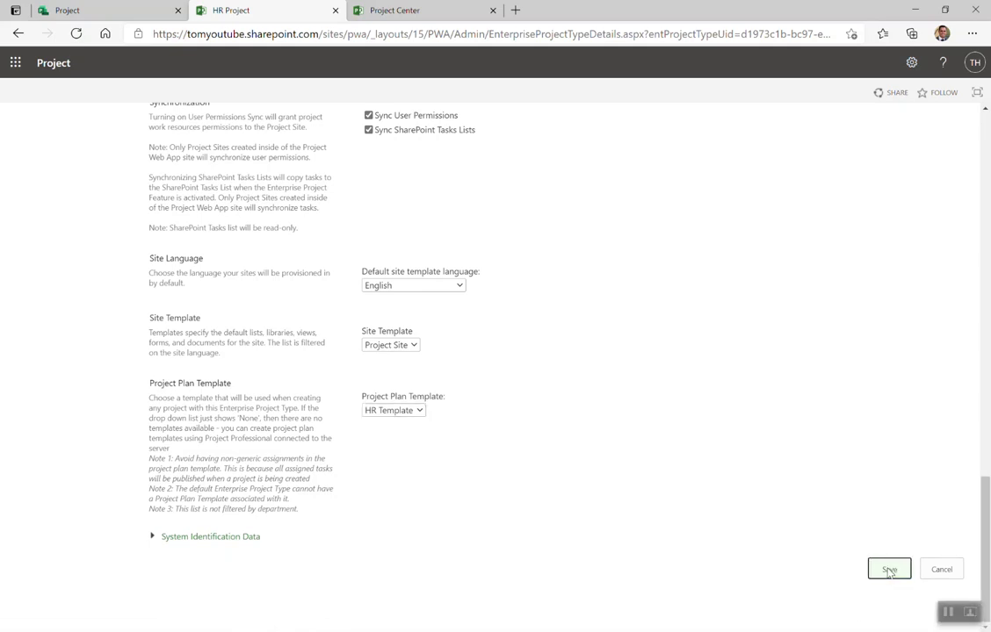
pyautogui.click(888, 569)
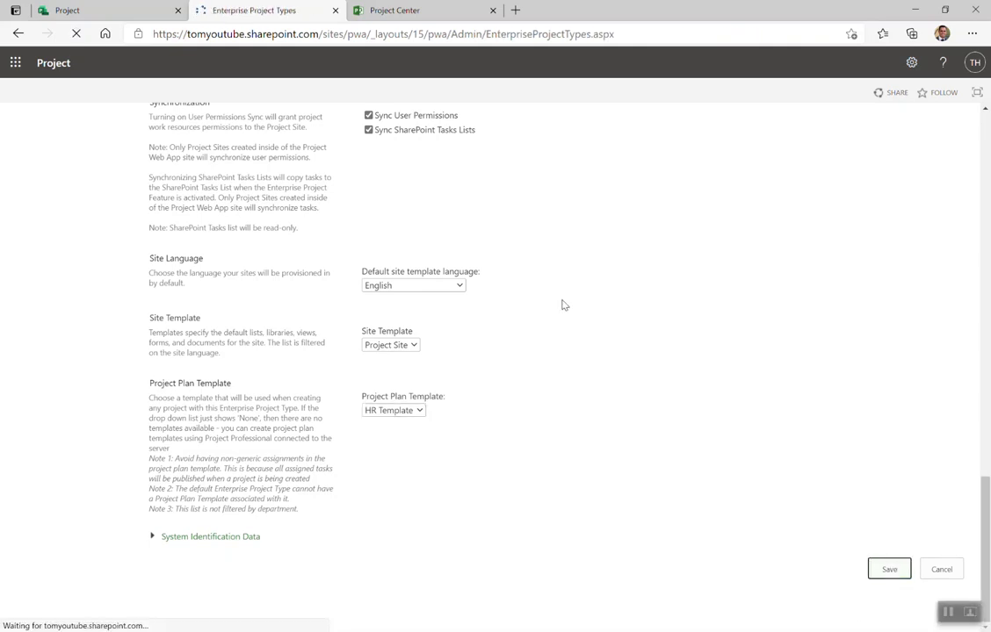
pyautogui.click(888, 569)
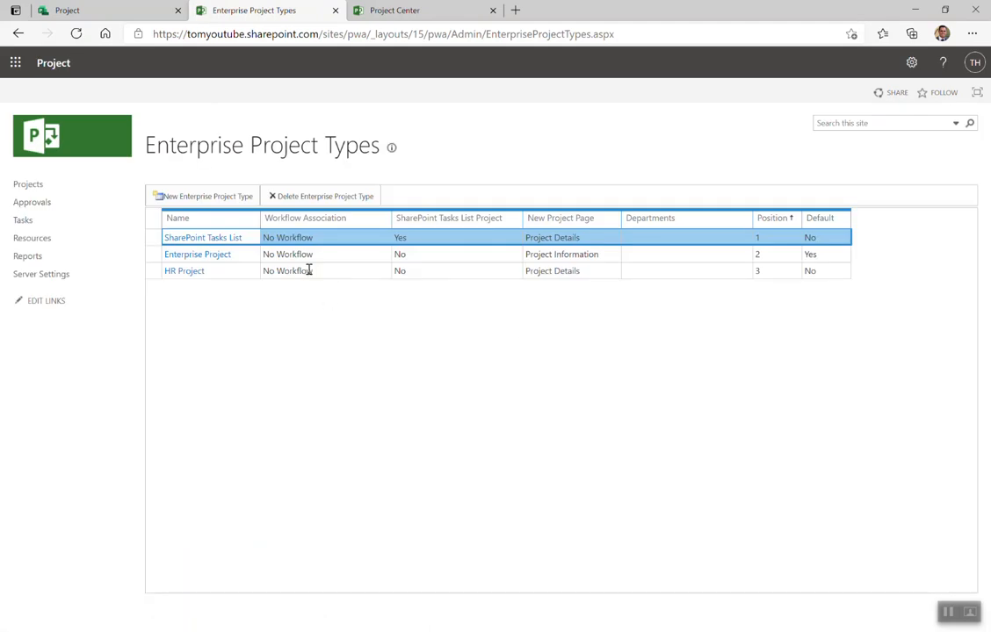
pyautogui.moveTo(217, 346)
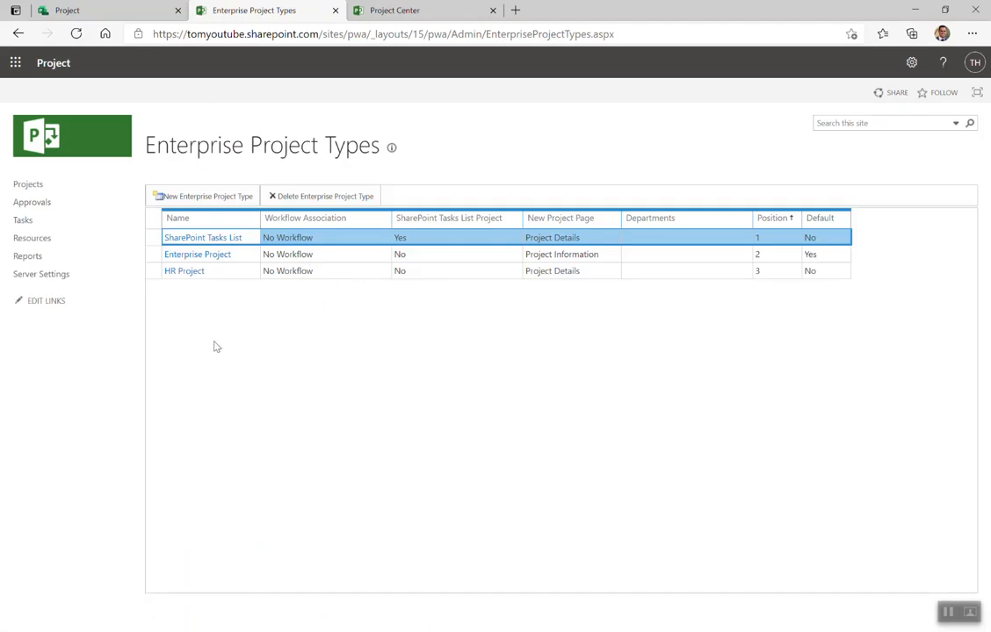
pyautogui.moveTo(234, 395)
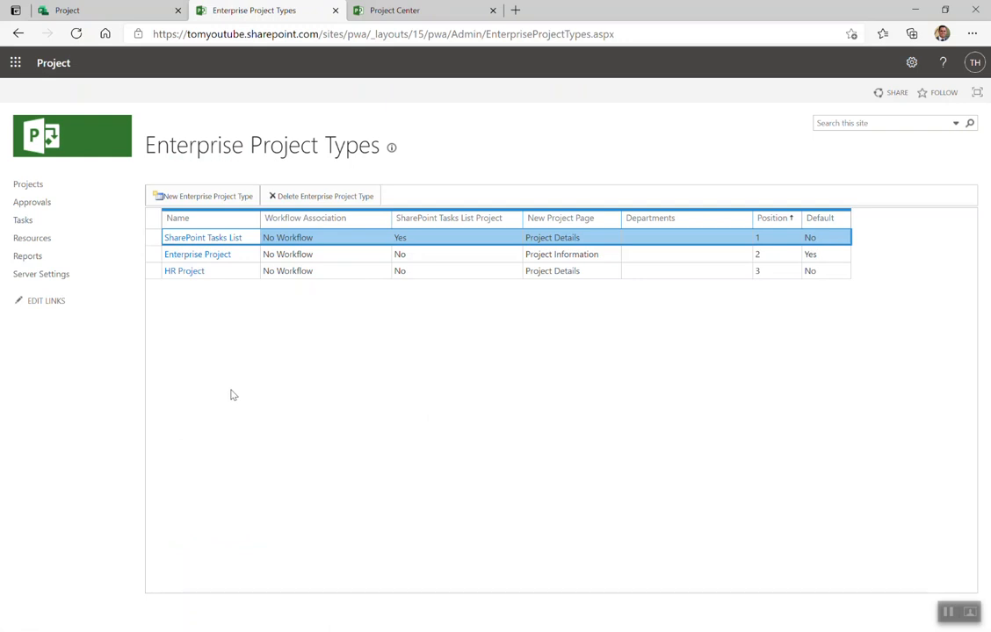
pyautogui.moveTo(240, 390)
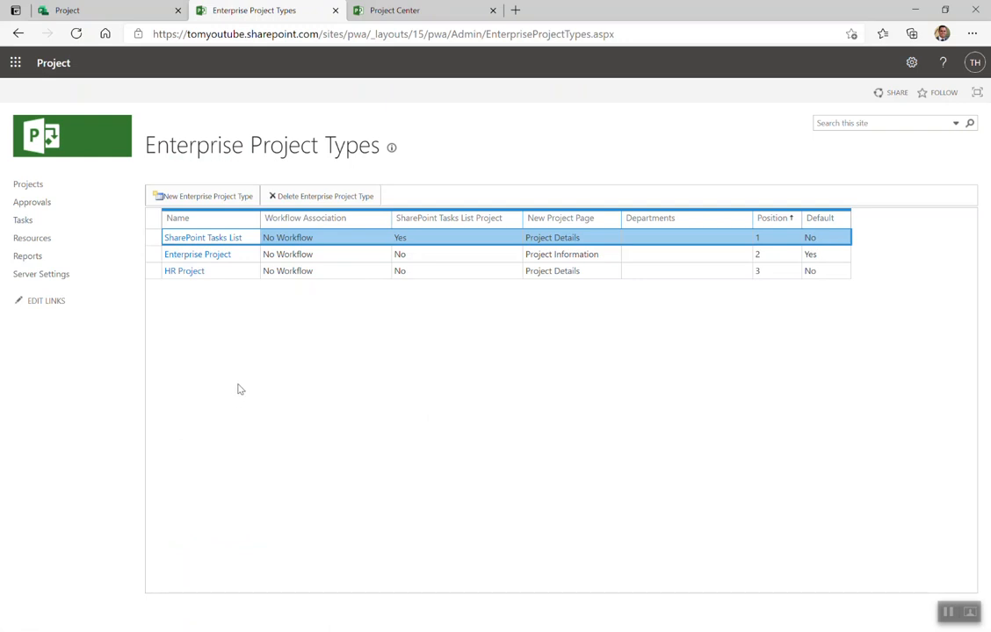